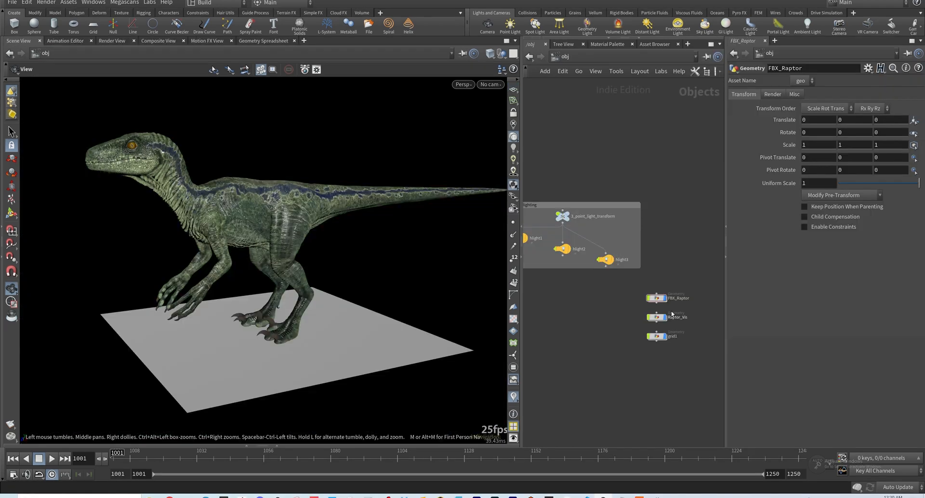
Dive into the FBX_Raptor object to reveal its rest skin, rest skeleton and animated skeleton outputs
double_click(656, 297)
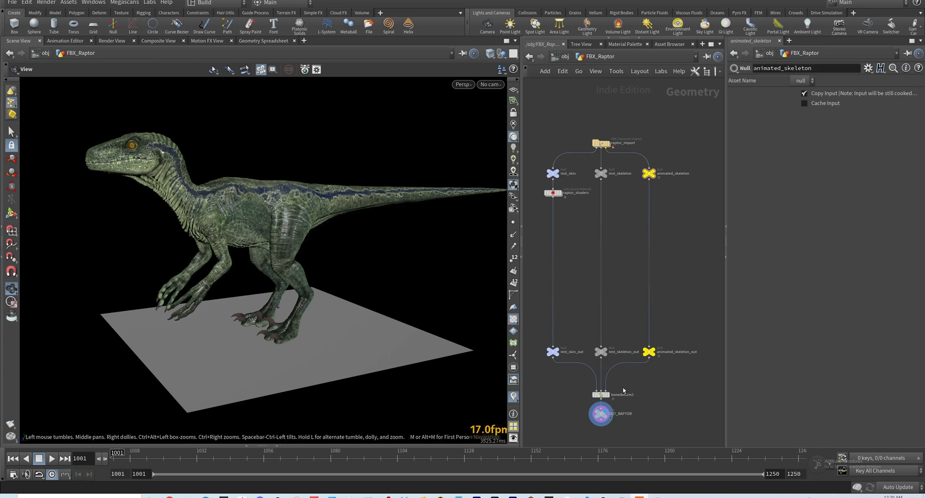
mouse_move(641, 229)
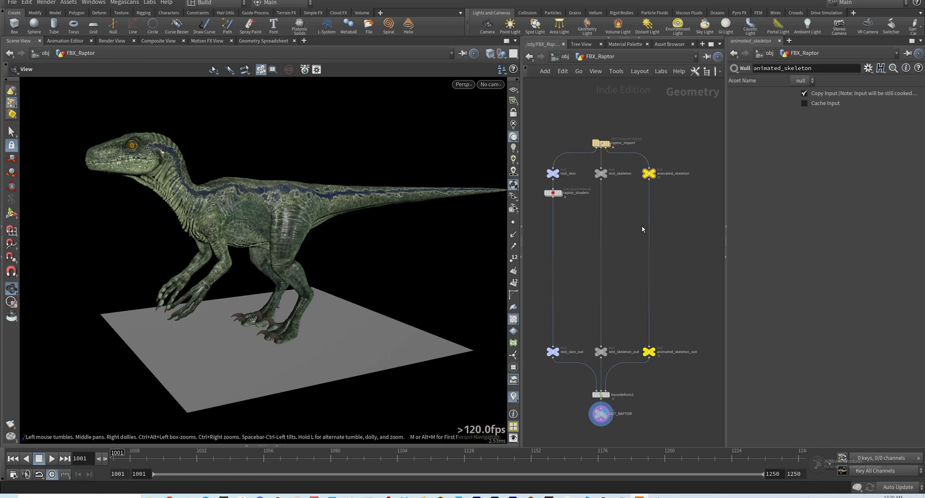
mouse_move(626, 229)
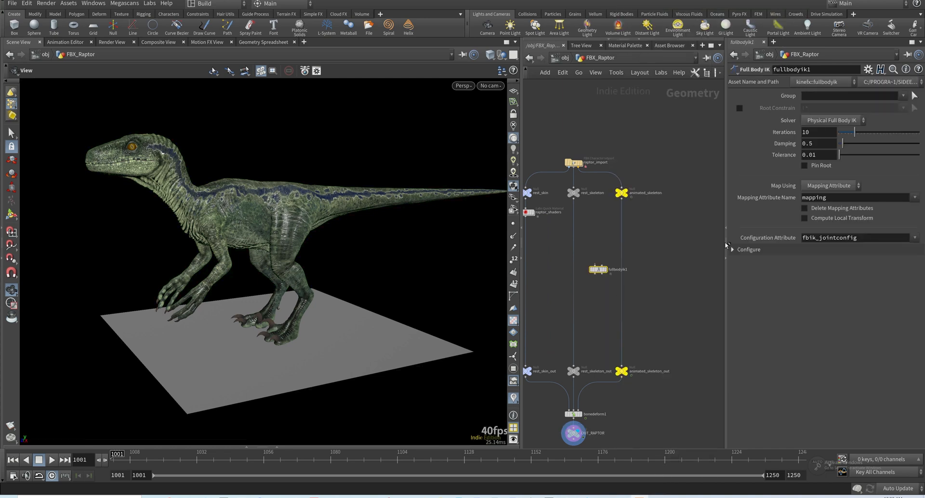
Test Full Body IK and Configure Joints nodes, toggling Rest Pose Attribute, then box-select both to remove
left_click(748, 249)
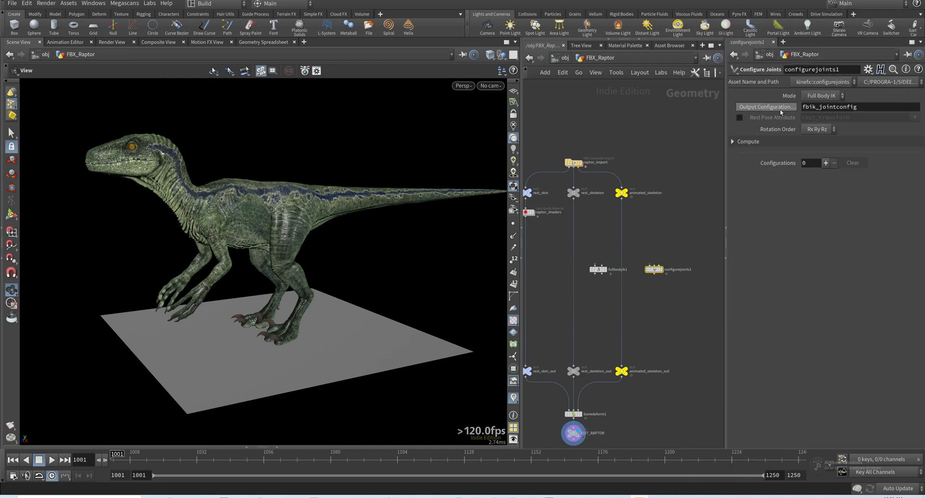
left_click(740, 117)
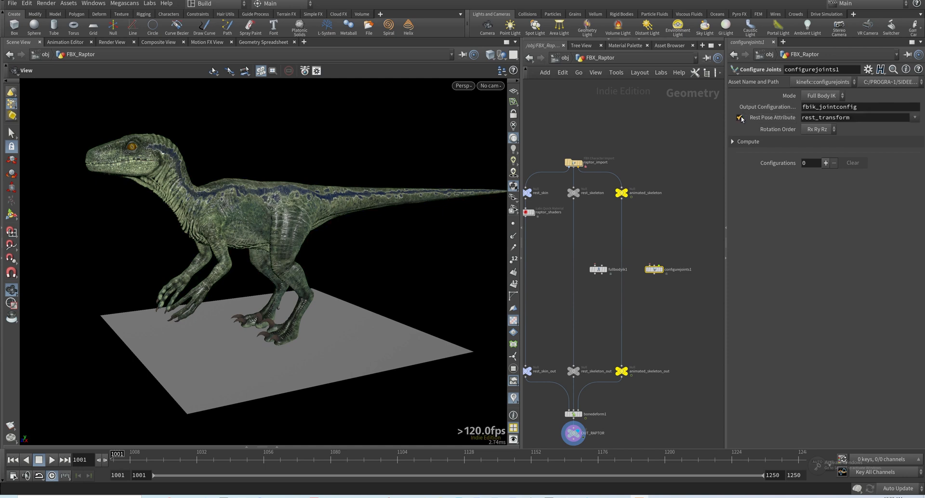
left_click(740, 117)
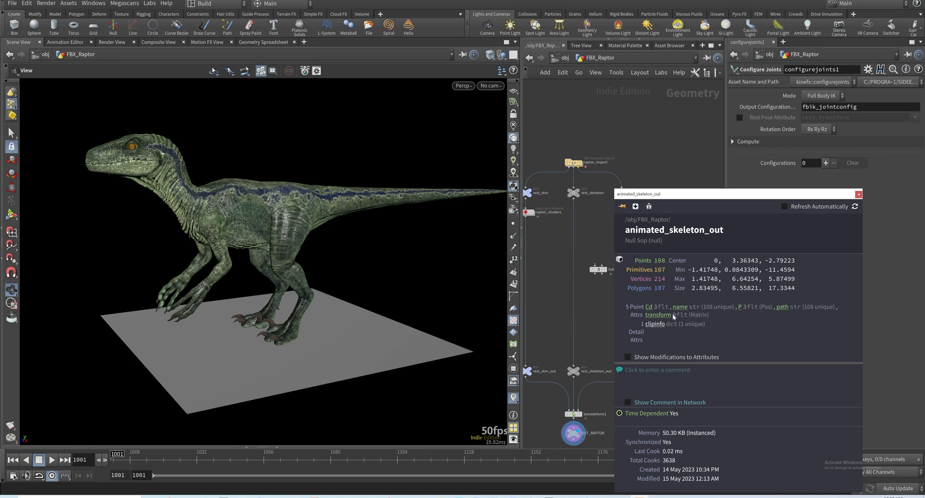
left_click(858, 194)
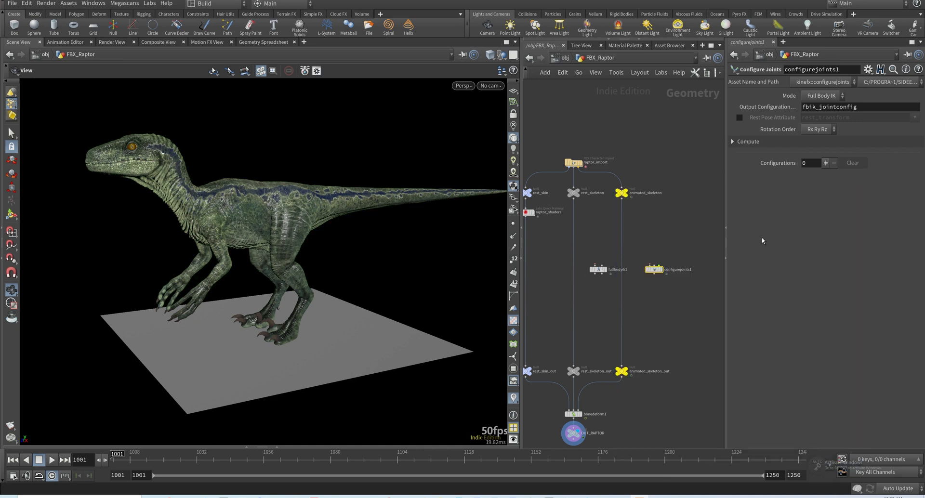
left_click_drag(604, 246, 675, 282)
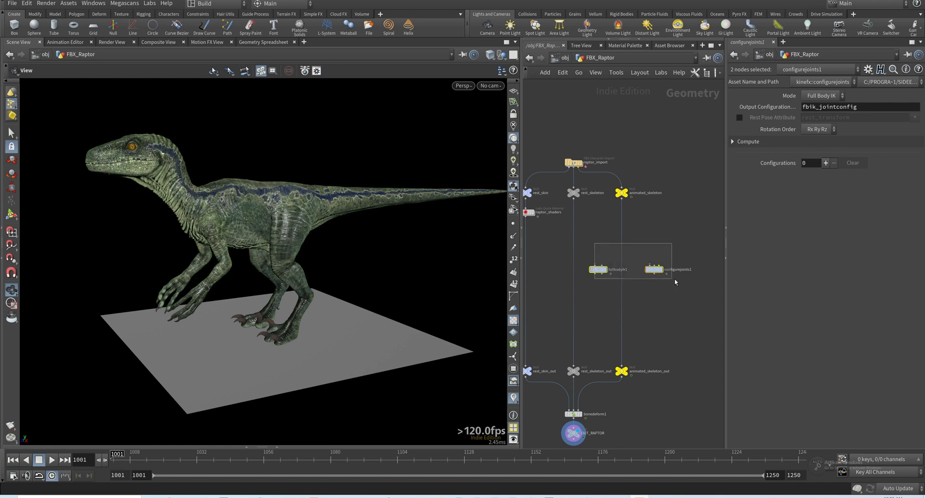
left_click(572, 432)
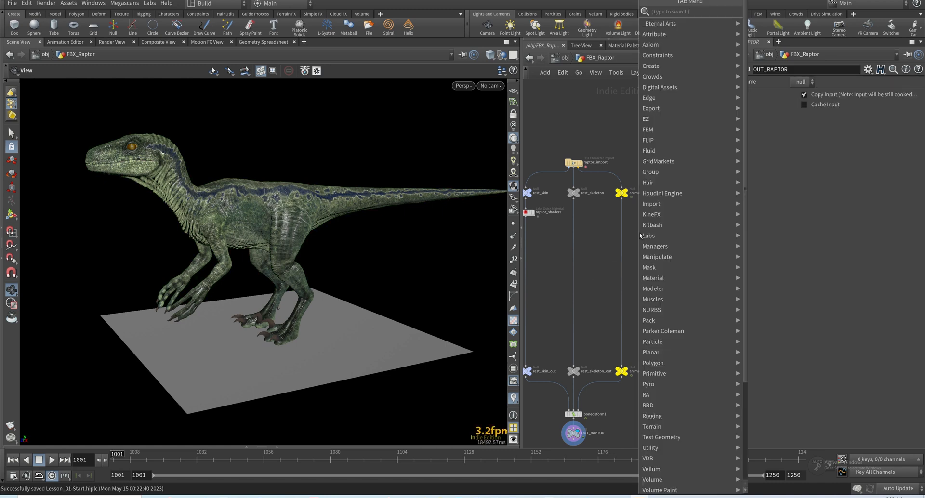
Add a Rig Stash Pose via 'rsp', set Method to Stash SOP, and stash the input pose
type("rsp")
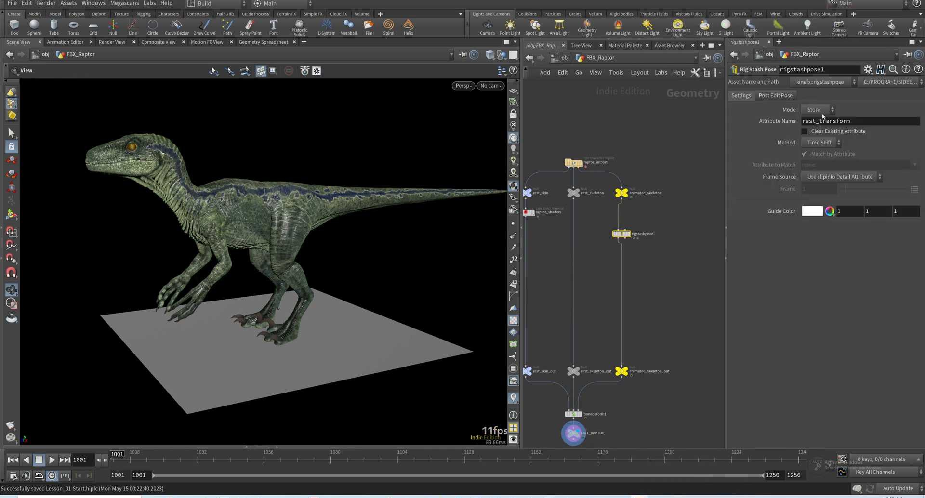
left_click(821, 142)
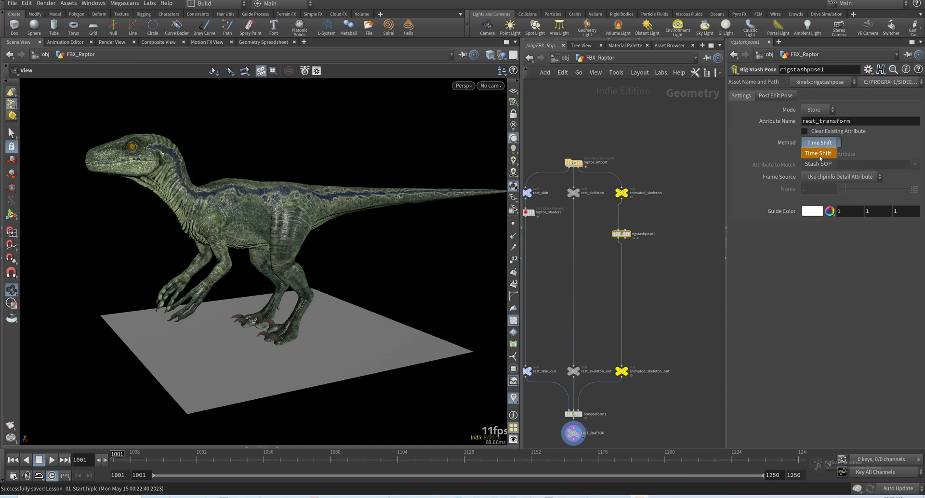
left_click(819, 163)
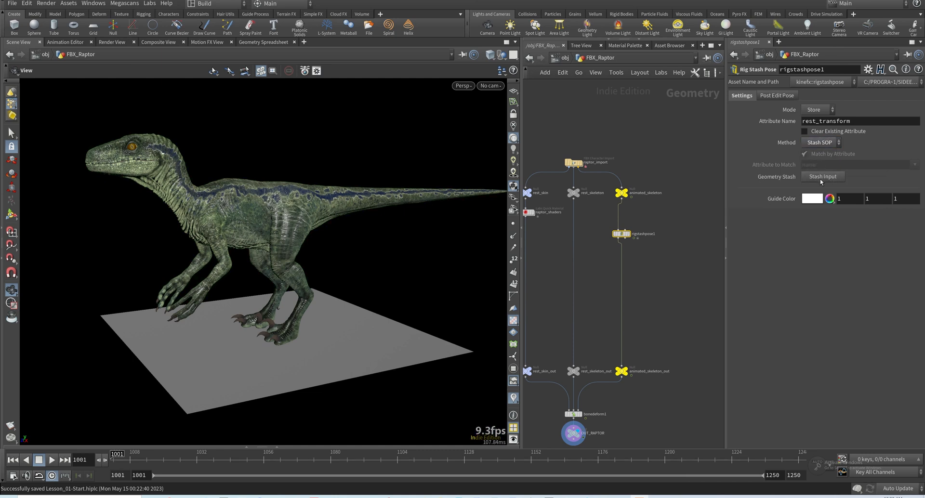
mouse_move(822, 178)
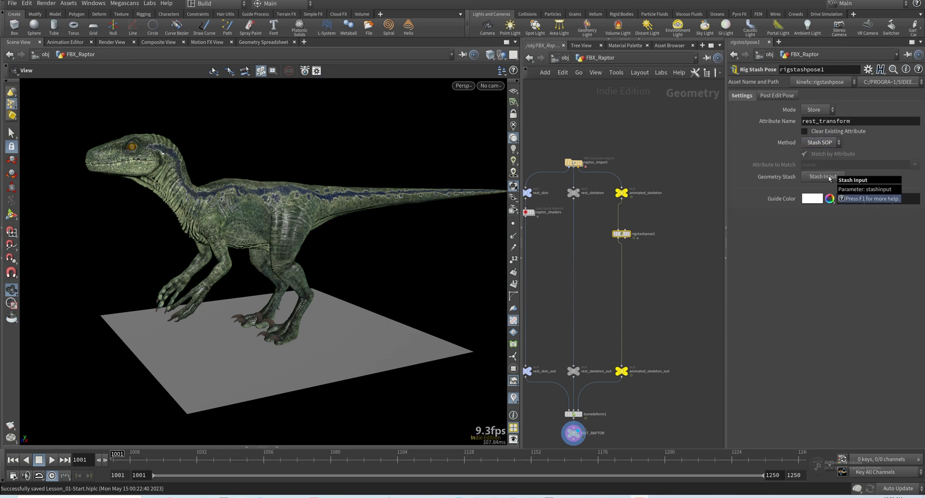
left_click(621, 233)
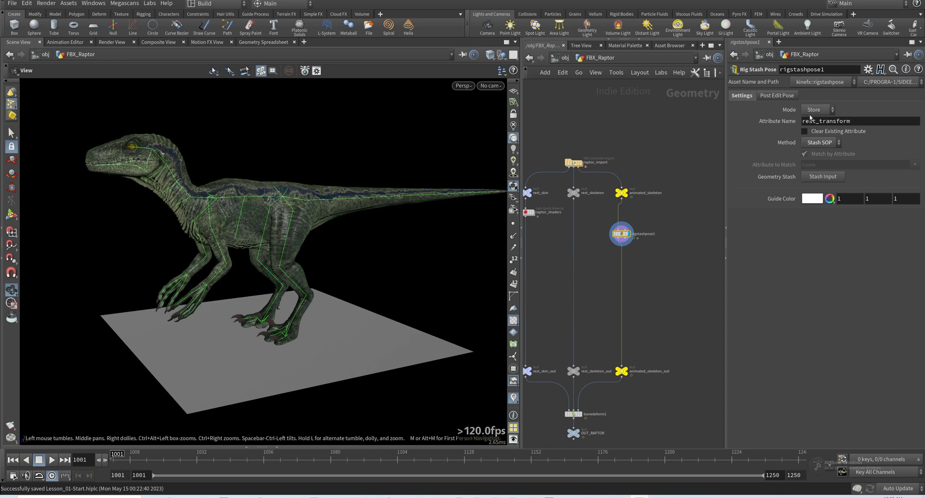
mouse_move(321, 208)
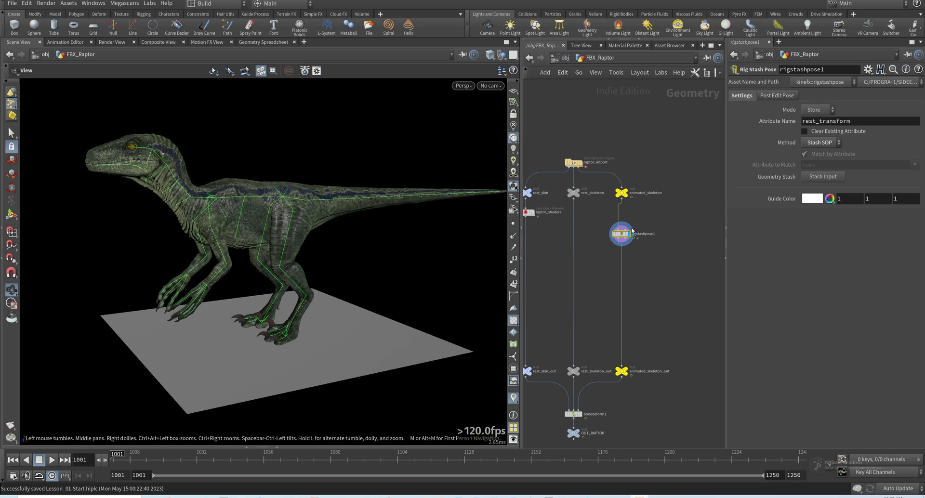
Add a Rig Pose above rigstashpose1, rotate Rump_L, and inspect its joint data
left_click(805, 155)
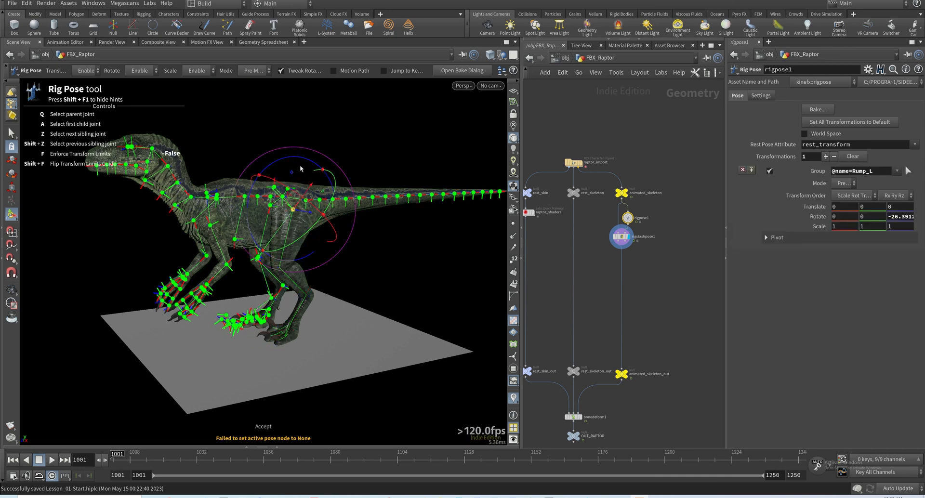
left_click(620, 235)
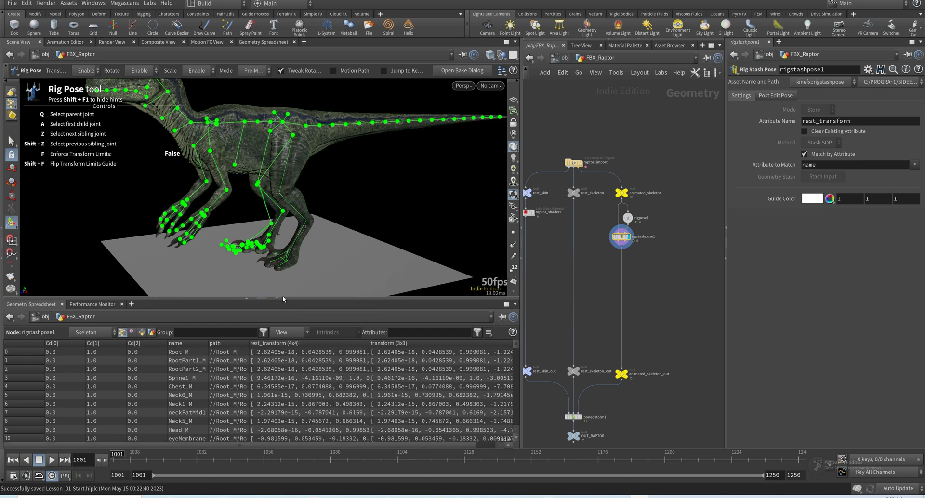
mouse_move(278, 299)
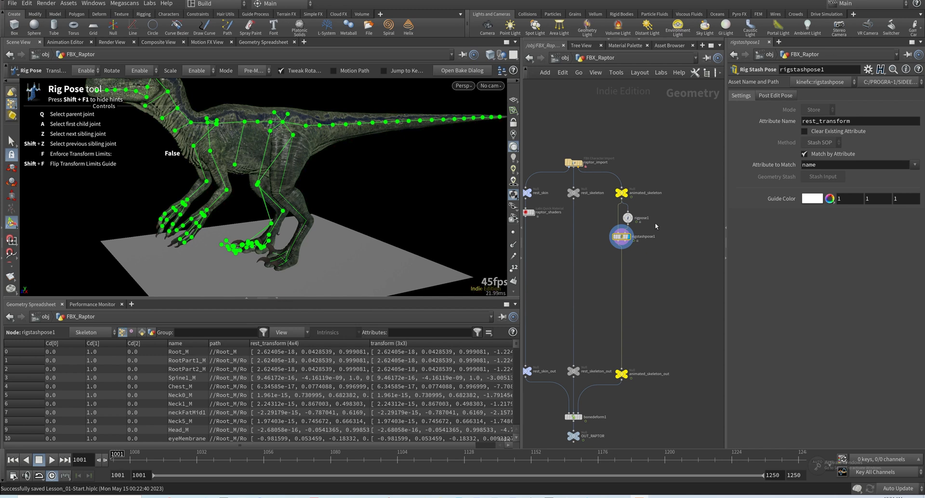
mouse_move(647, 230)
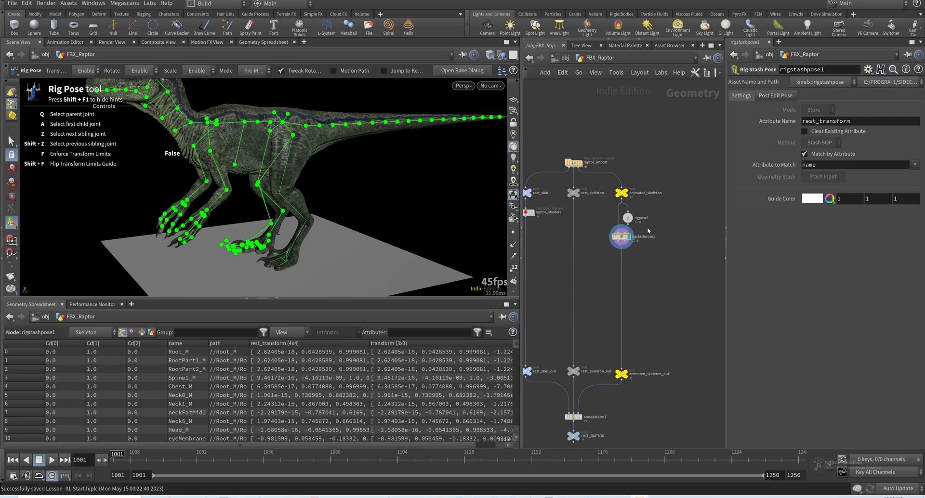
left_click(628, 217)
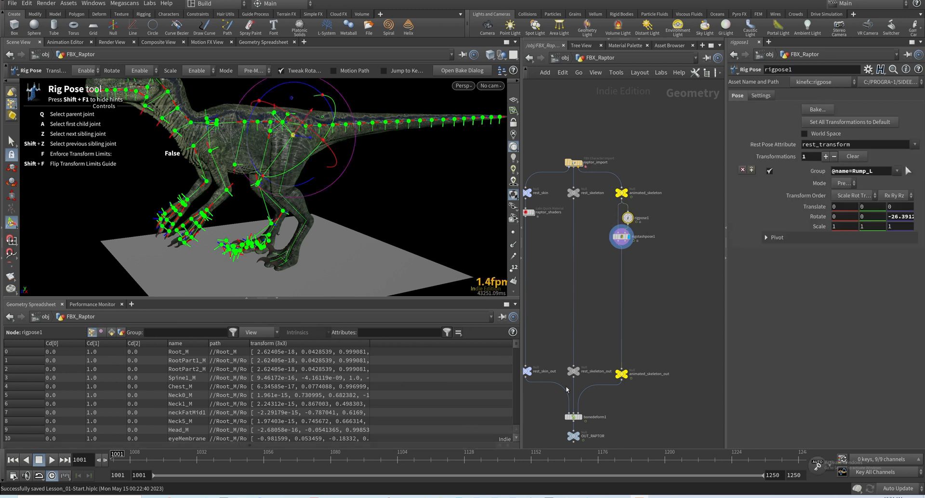
Delete the Rig Pose node, set the stash method back to Time Shift, and display animated_skeleton
key("Delete")
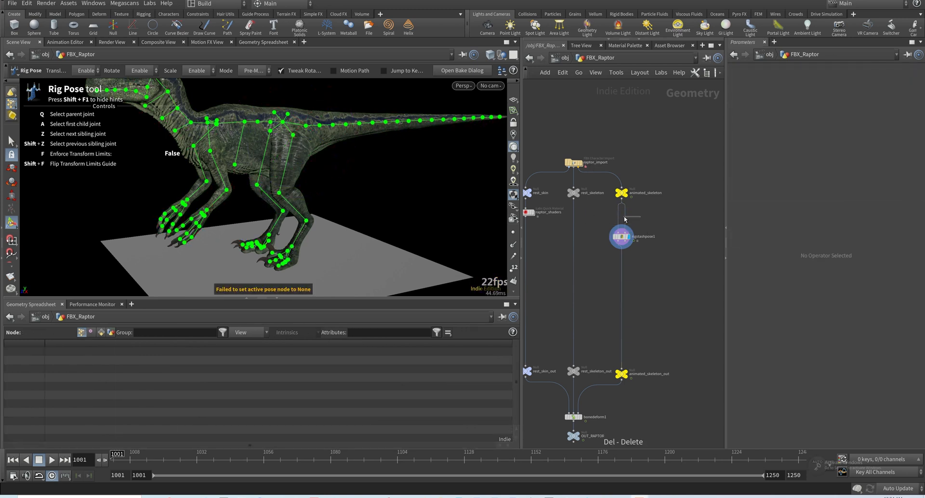
left_click(620, 236)
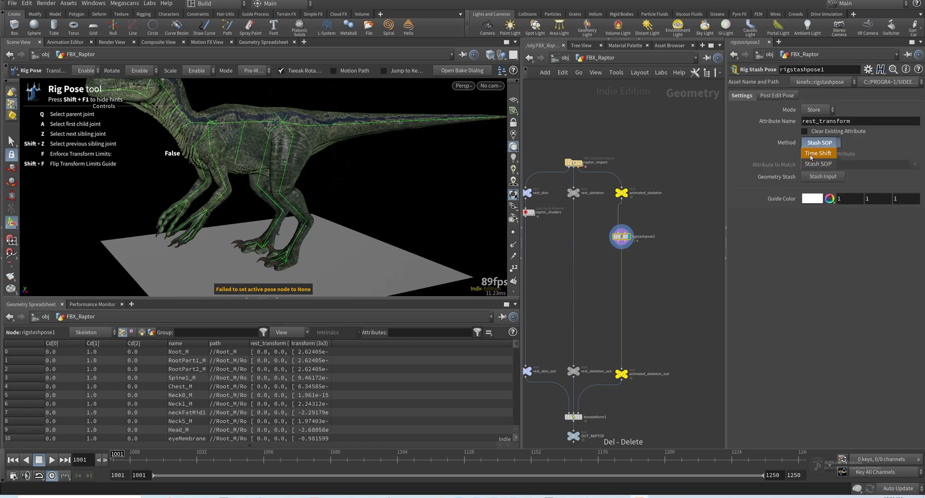
left_click(818, 152)
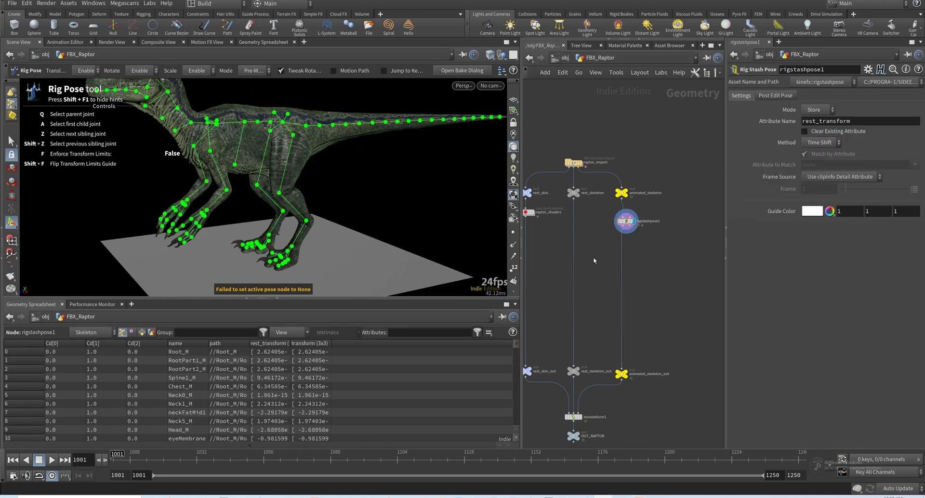
left_click_drag(626, 220, 619, 240)
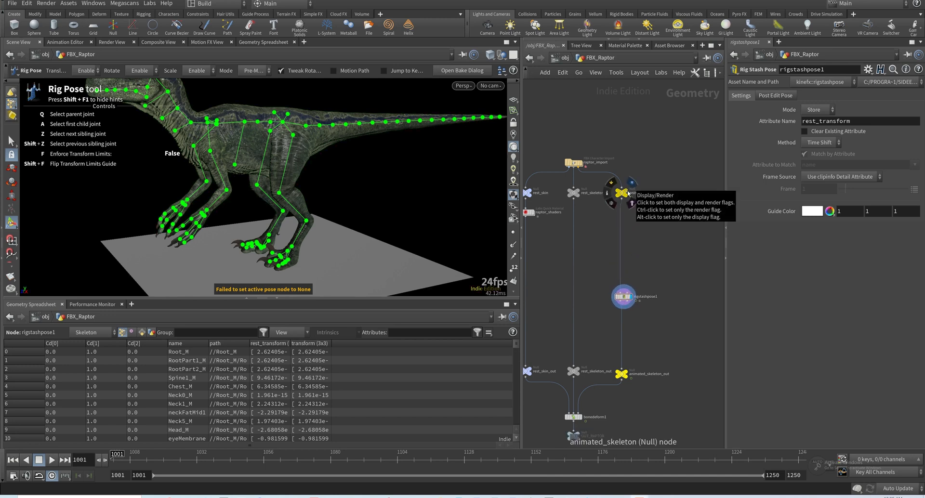
left_click(620, 192)
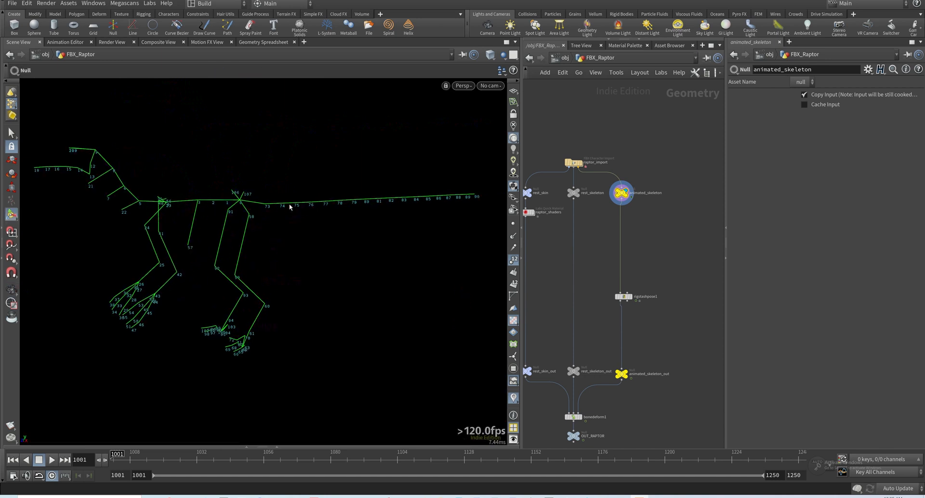
mouse_move(281, 204)
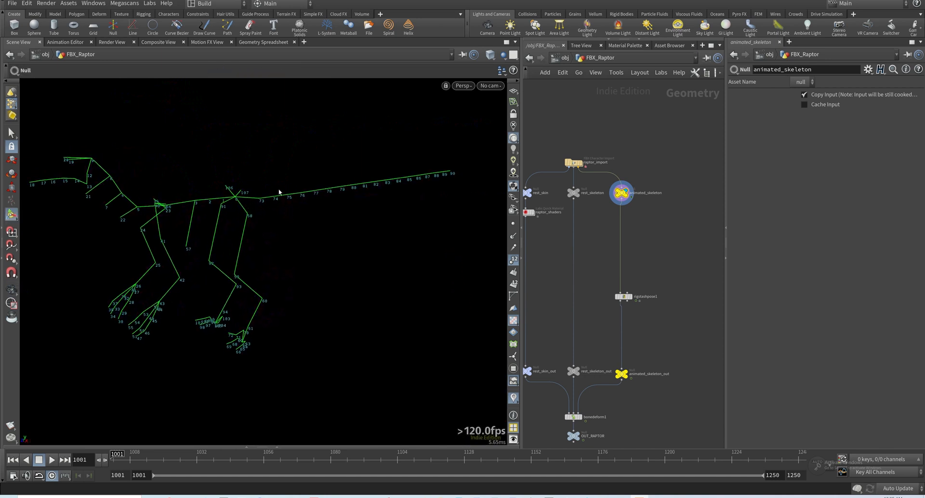
mouse_move(265, 203)
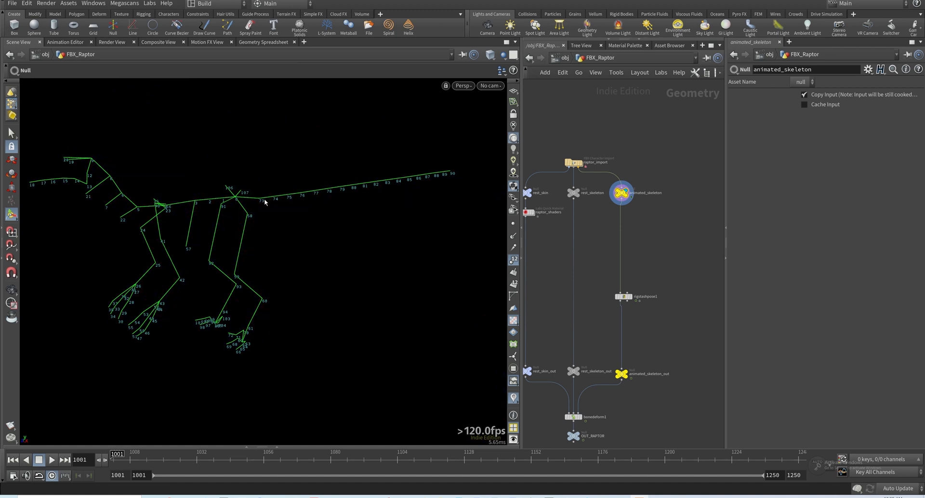
mouse_move(273, 197)
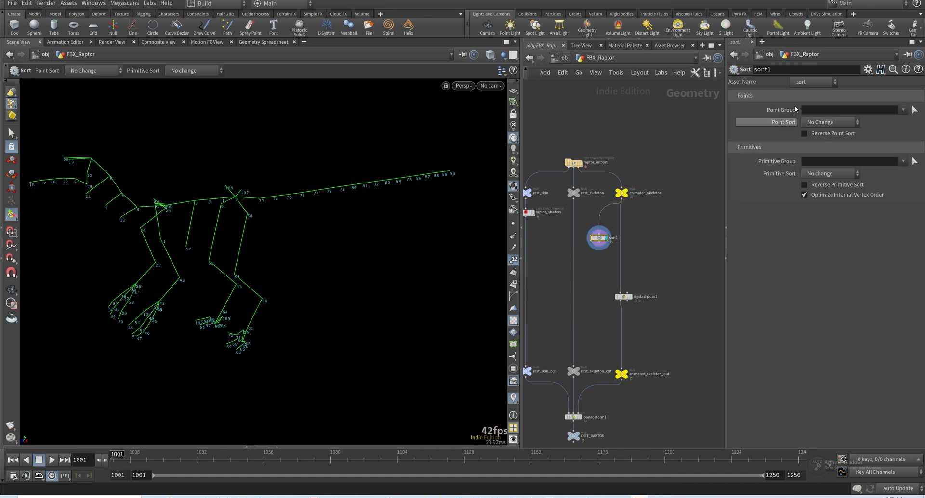
Set the new Sort node's Point Sort to Random so joint numbers appear shuffled
left_click(830, 122)
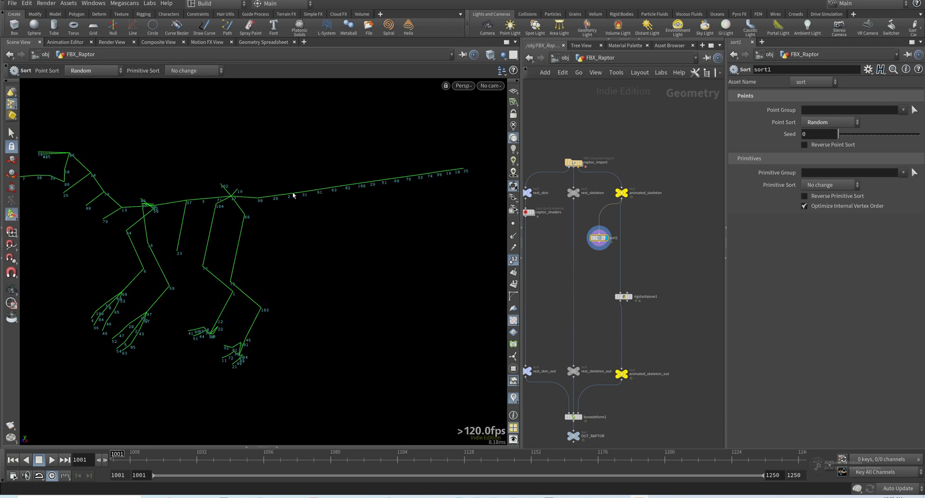
mouse_move(626, 295)
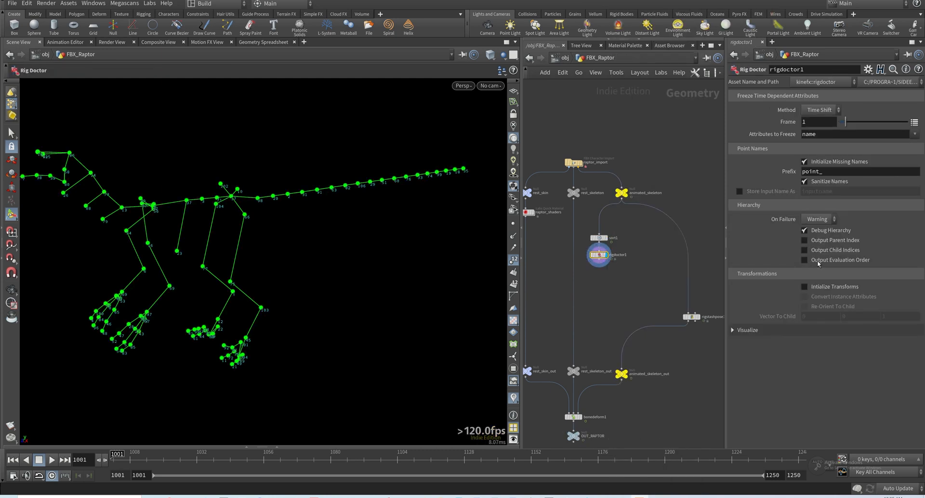
Enable Output Evaluation Order on the Rig Doctor and sort the spreadsheet by eval_ord
left_click(804, 260)
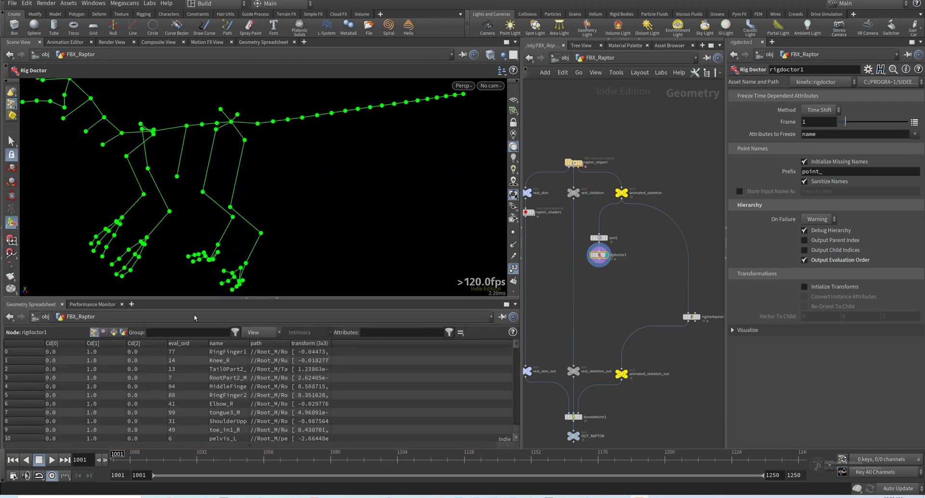
left_click(178, 343)
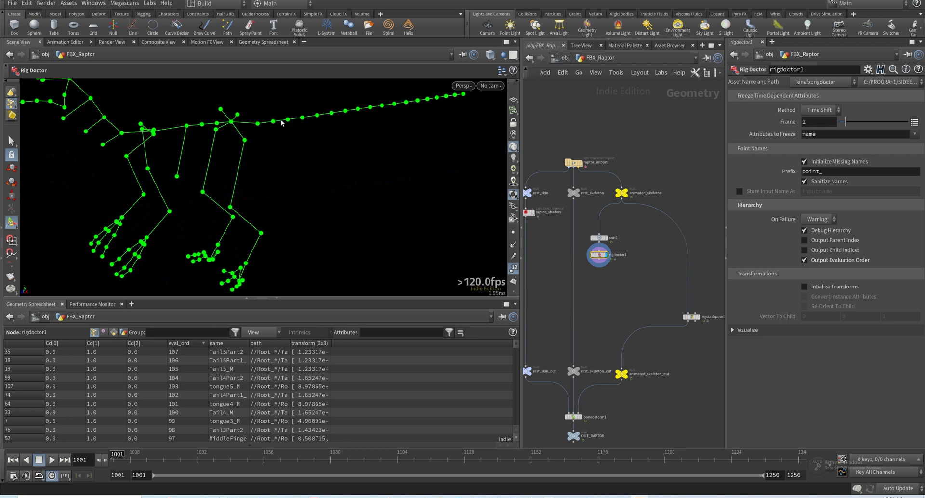
mouse_move(359, 116)
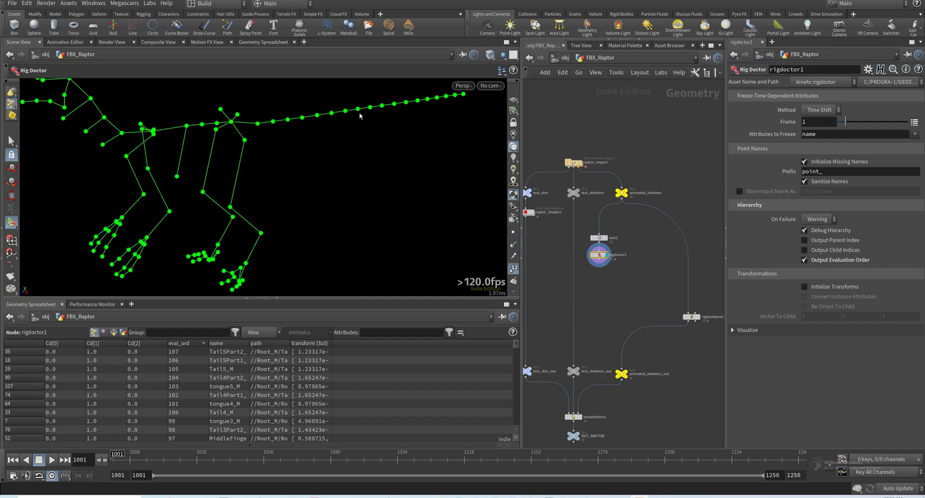
mouse_move(616, 284)
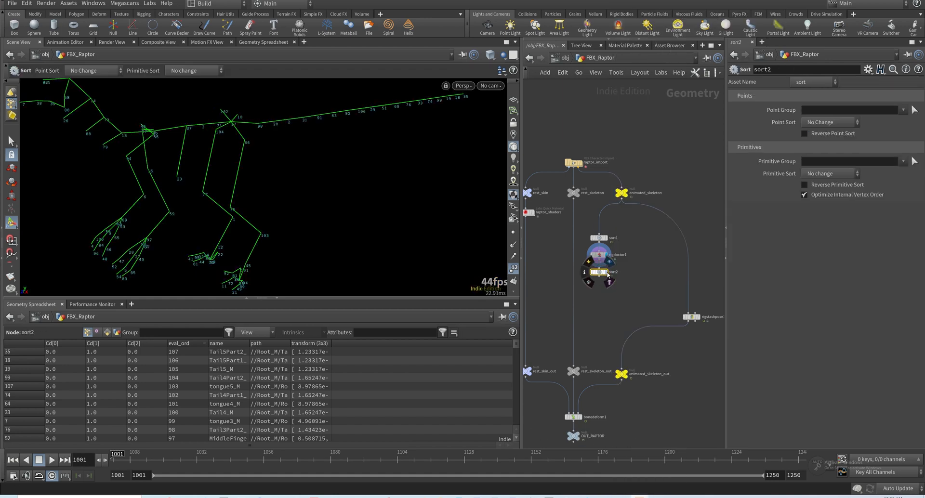
Sort points by the eval_ord attribute, then remove the tail-isolating Blast test node
left_click(830, 121)
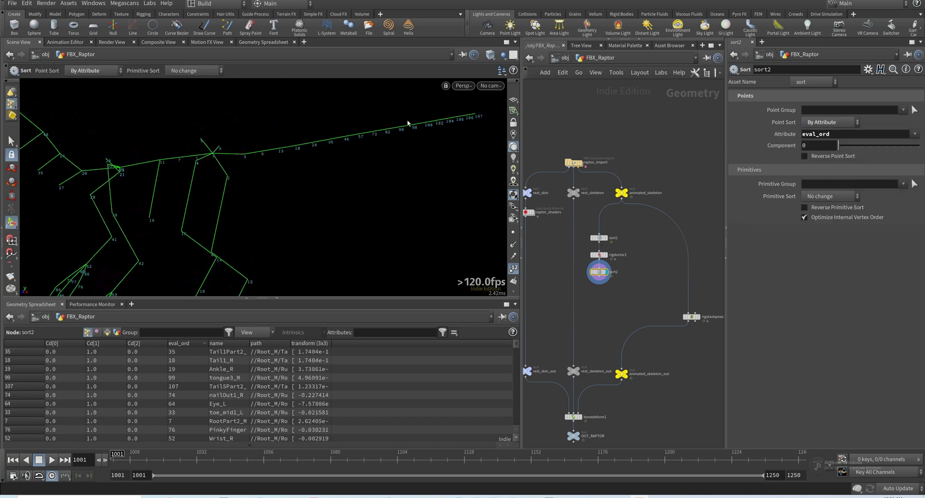
mouse_move(372, 193)
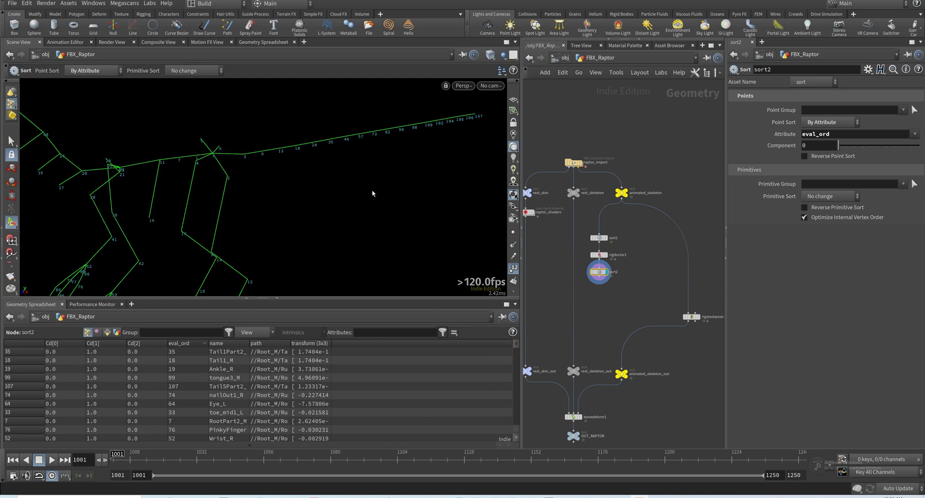
mouse_move(329, 184)
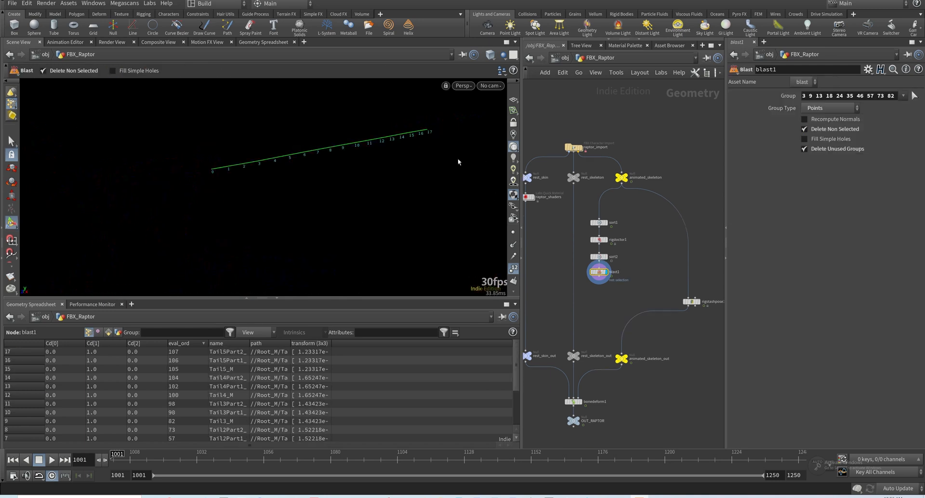
mouse_move(247, 170)
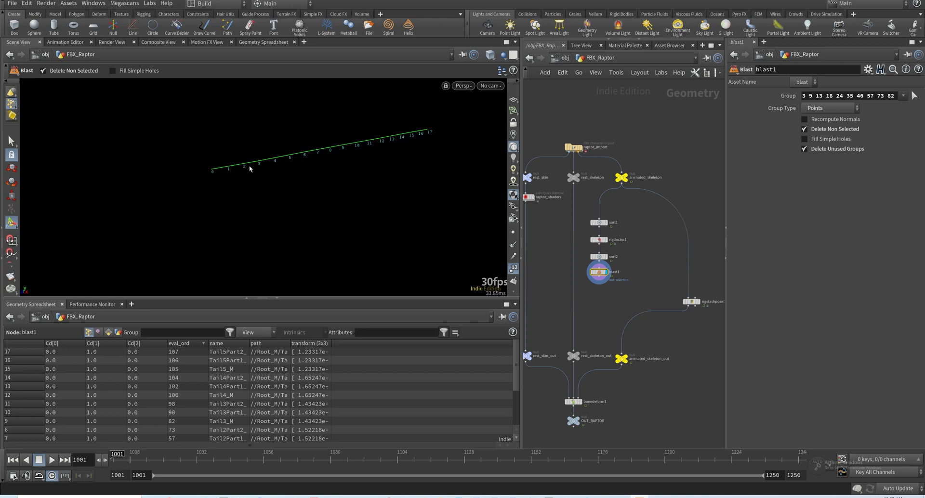
mouse_move(239, 173)
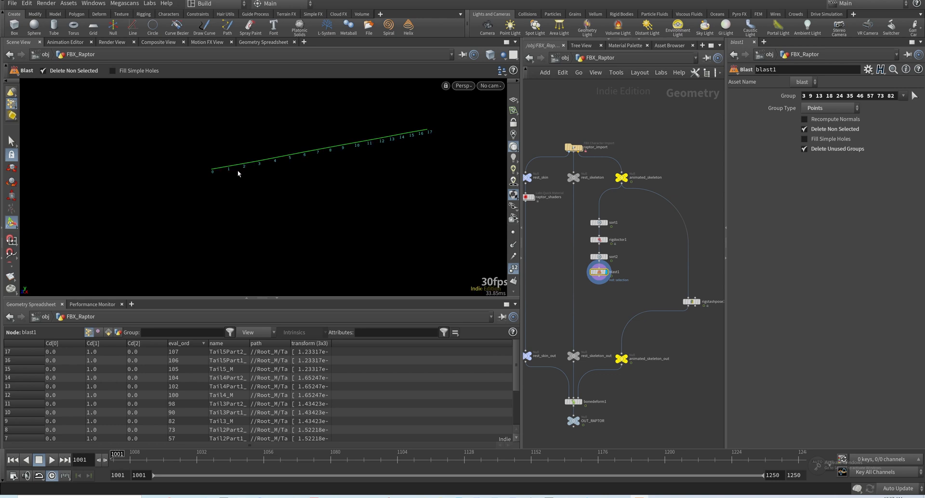
mouse_move(223, 172)
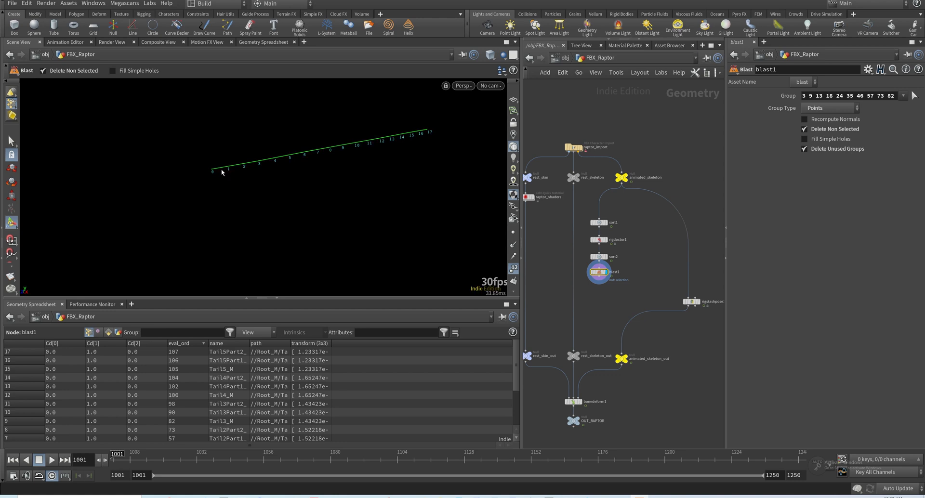
mouse_move(221, 172)
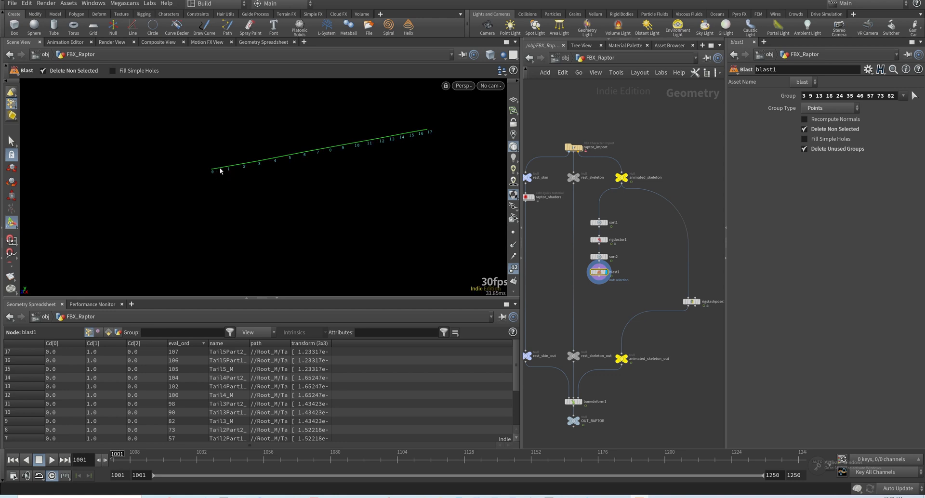
mouse_move(597, 270)
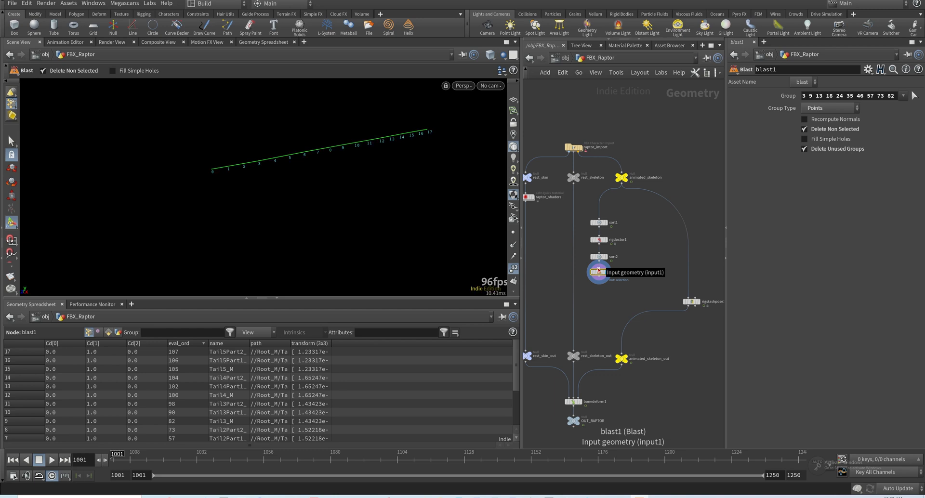
left_click(599, 256)
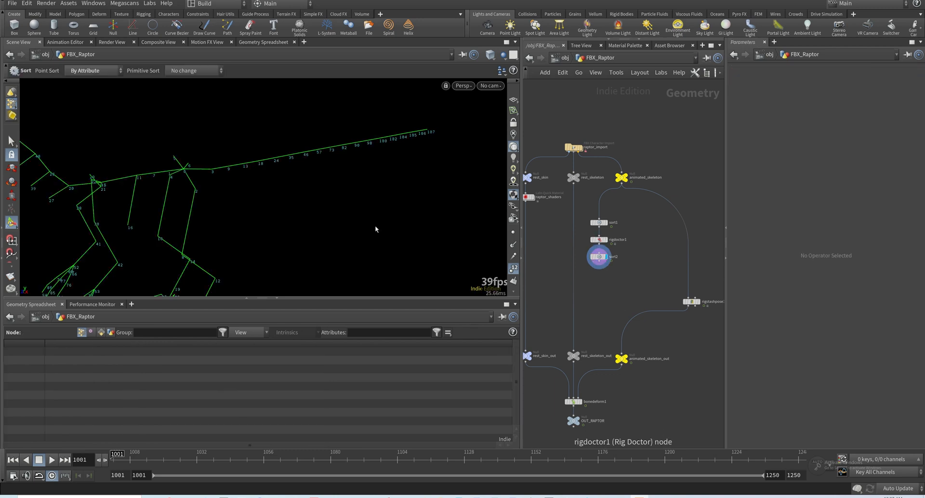
mouse_move(165, 177)
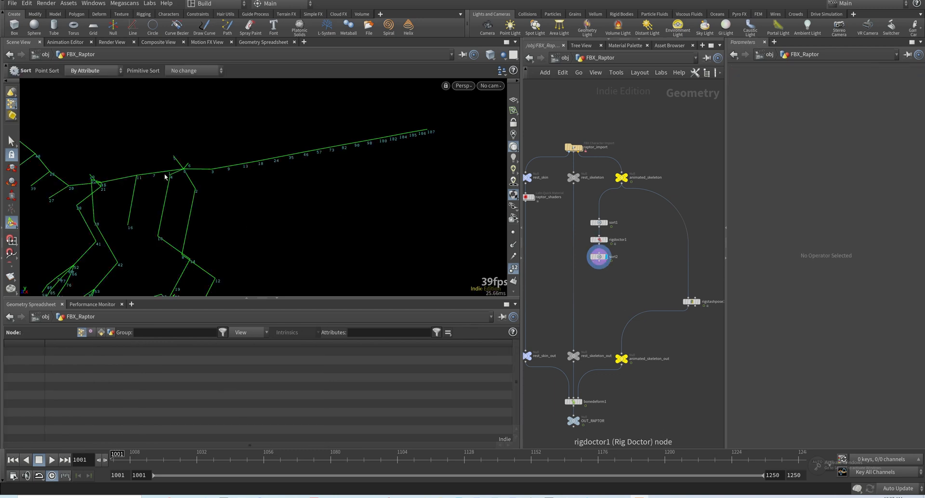
Add an Attribute Delete after sort2 removing eval_ord, and wire it into rigstashpose1
left_click(598, 248)
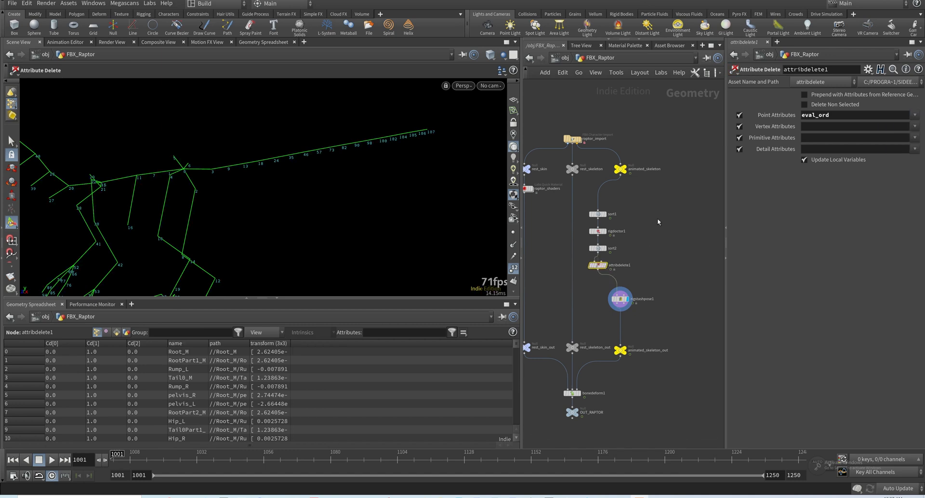
mouse_move(657, 222)
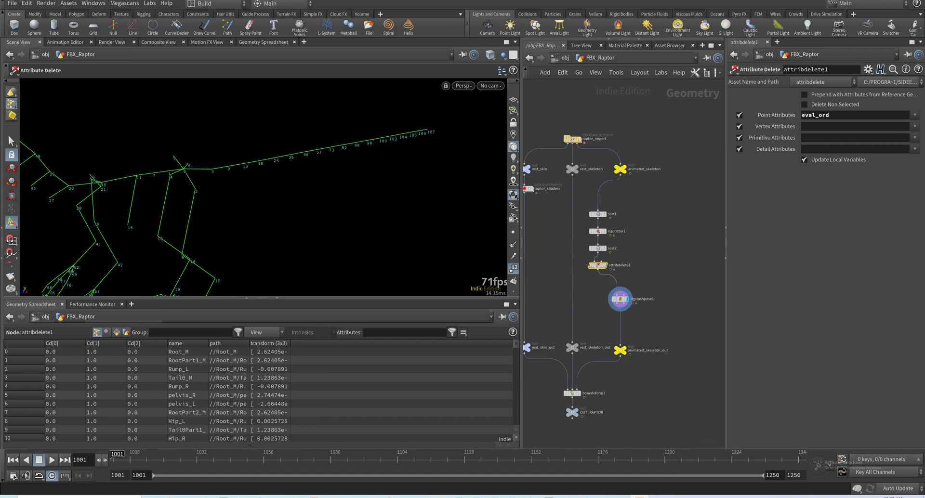
left_click(618, 338)
type("configure")
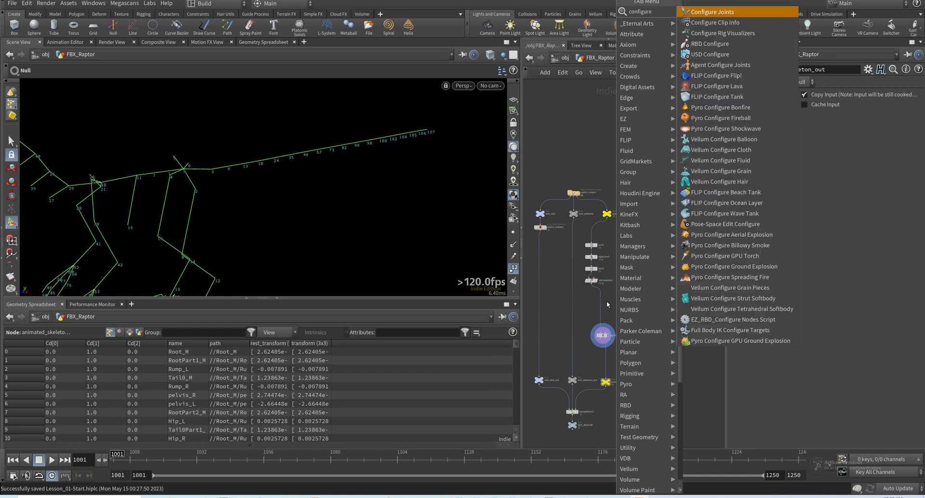
mouse_move(597, 278)
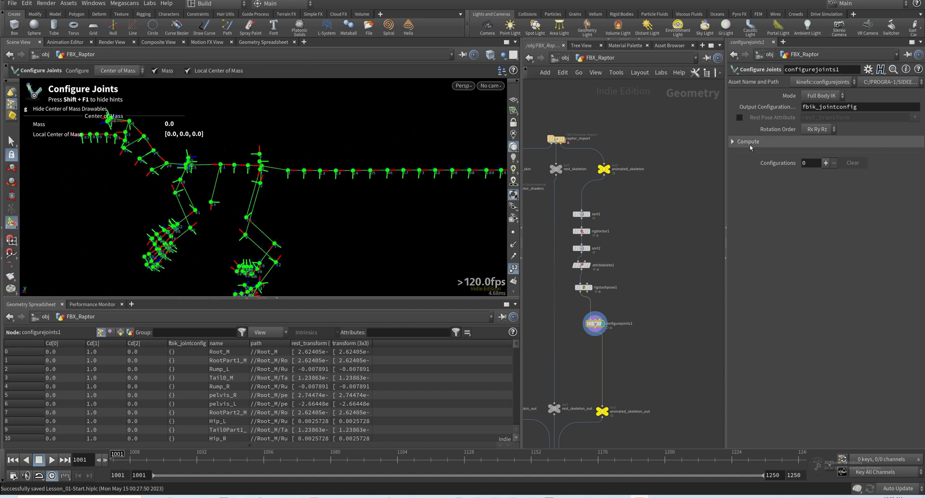
Expand Compute, keep Full Body IK mode, and set Rest Pose Attribute to rest_transform
left_click(746, 141)
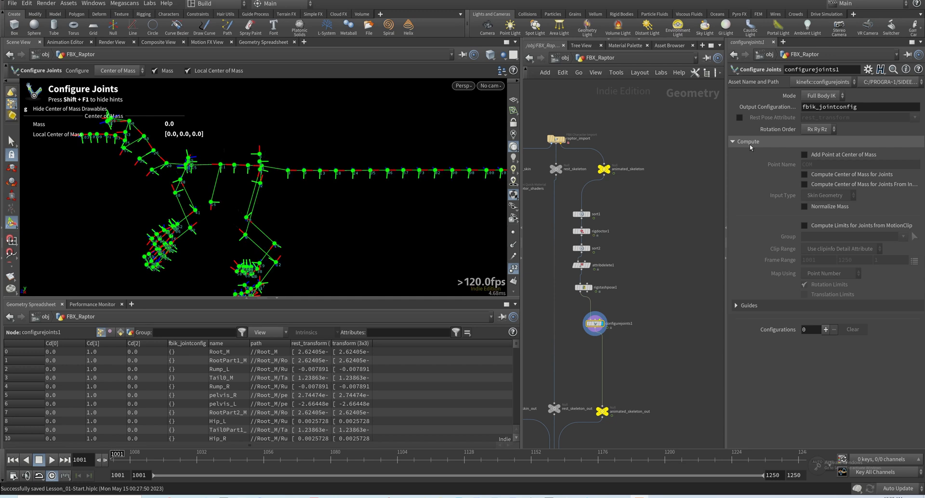
left_click(820, 95)
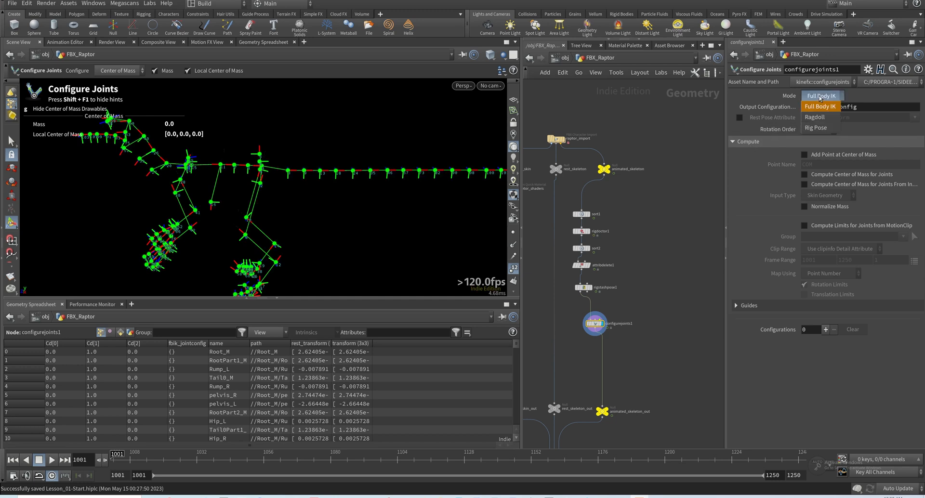
mouse_move(816, 117)
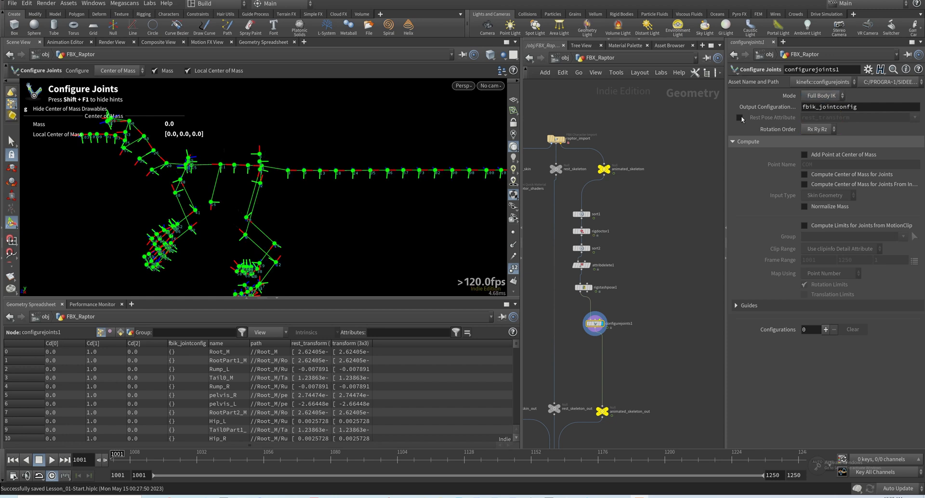
left_click(739, 117)
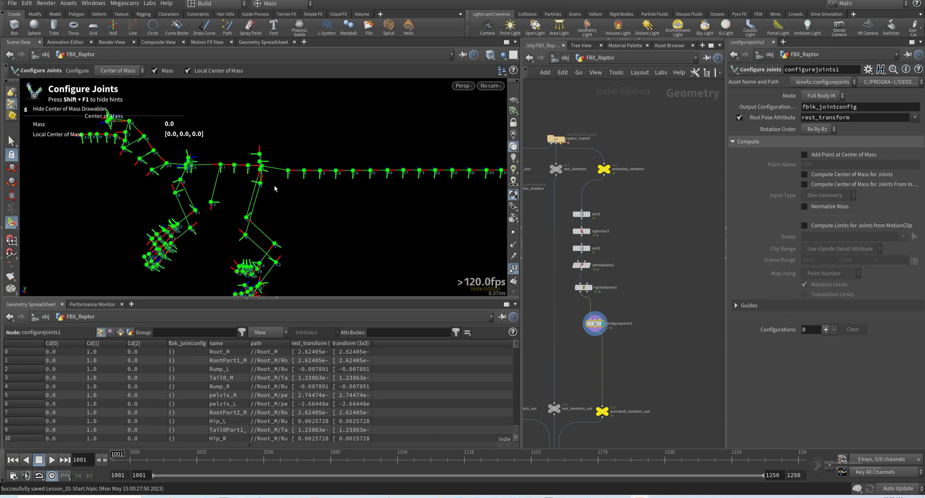
left_click(825, 330)
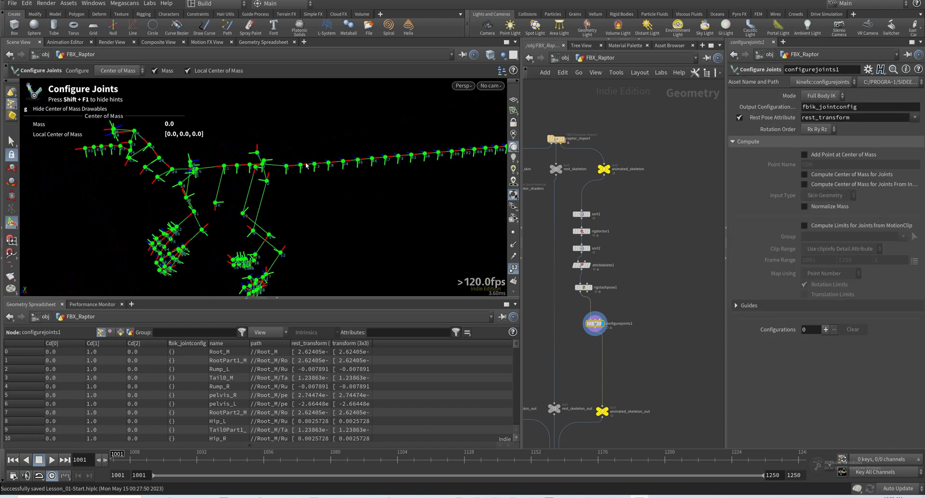
left_click(825, 329)
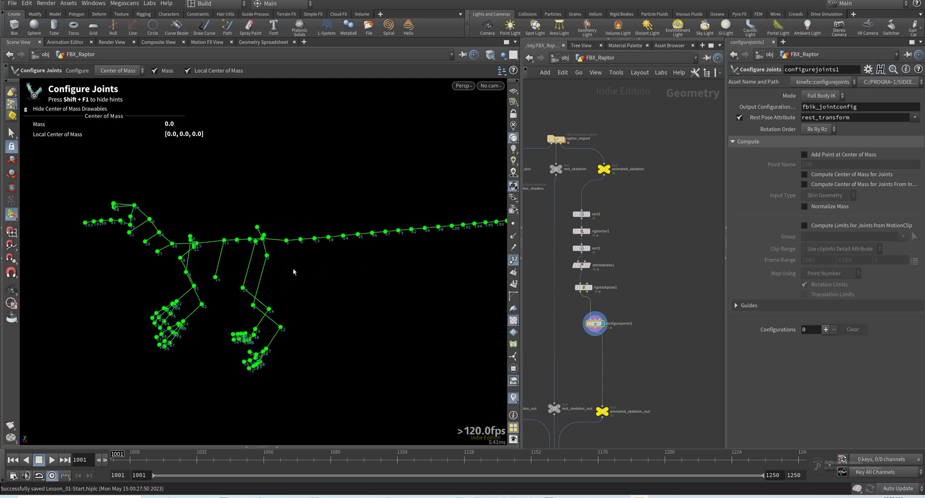
Switch Configure Joints to Limits mode and add Tail0_M rotation limits without translation limits
scroll("down", 3)
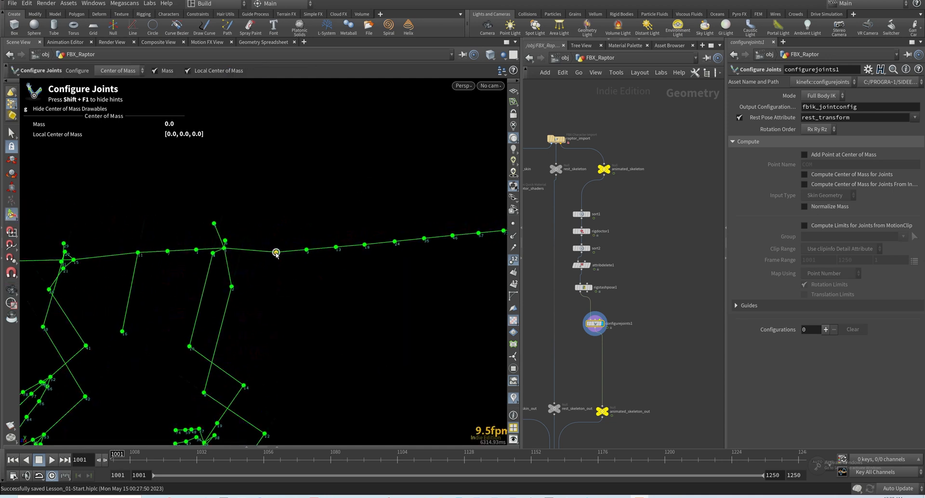
left_click(118, 71)
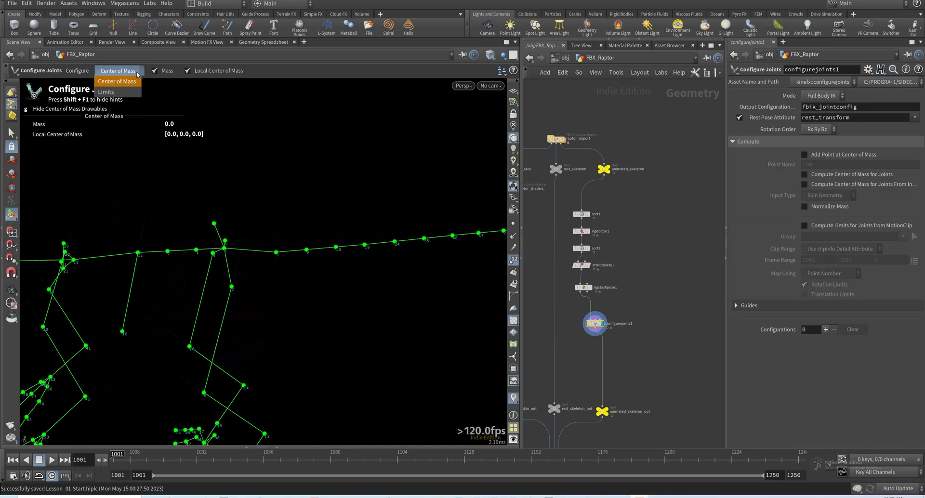
left_click(106, 92)
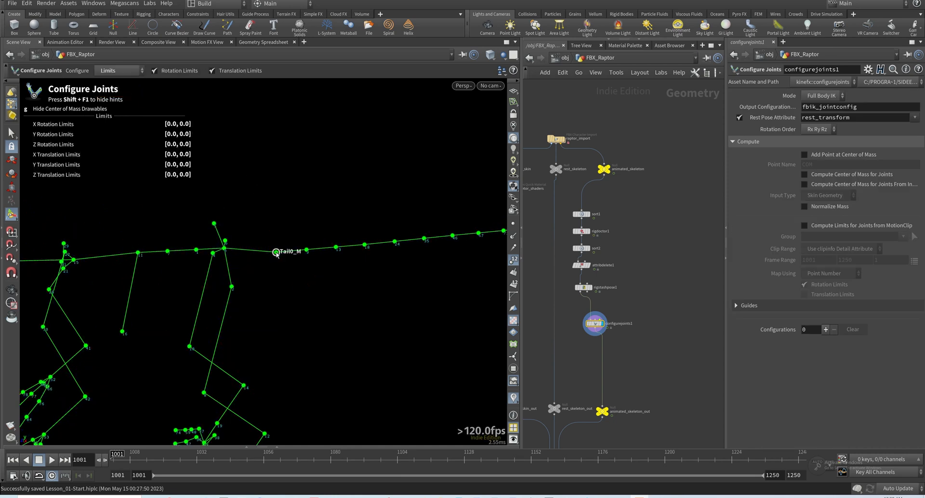
left_click(825, 329)
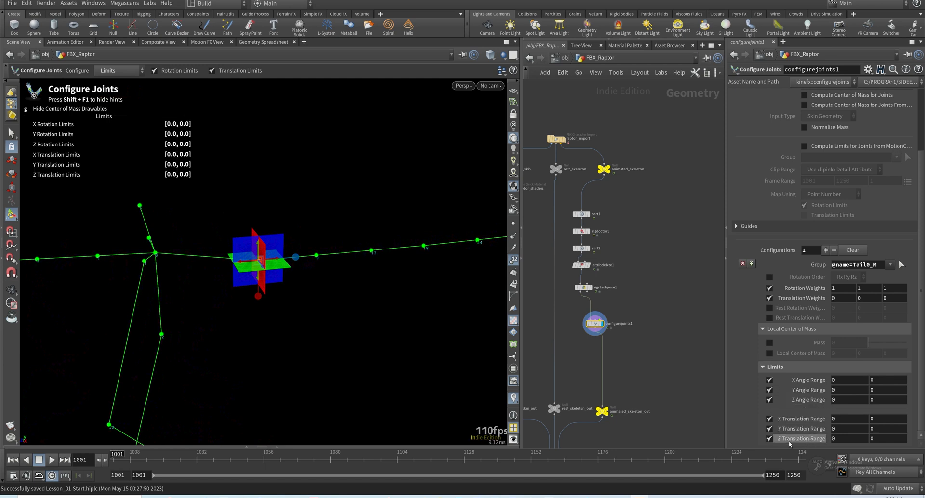
mouse_move(295, 232)
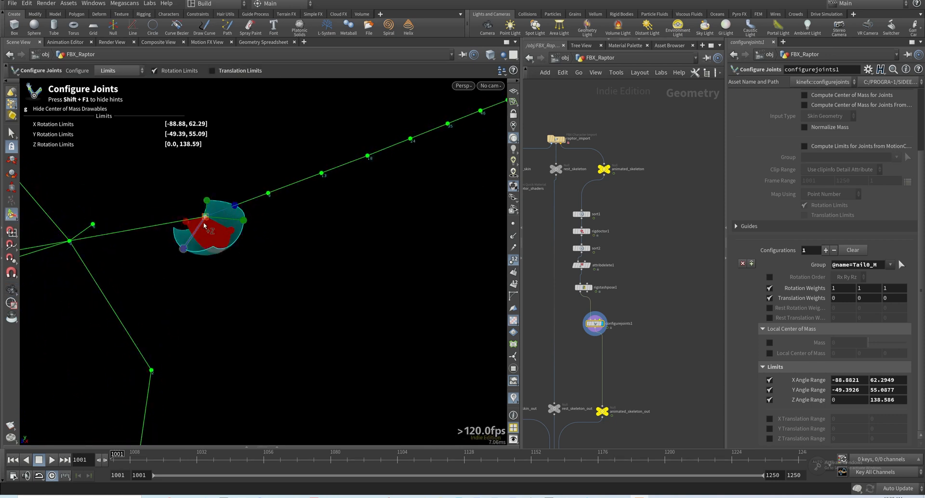
mouse_move(375, 234)
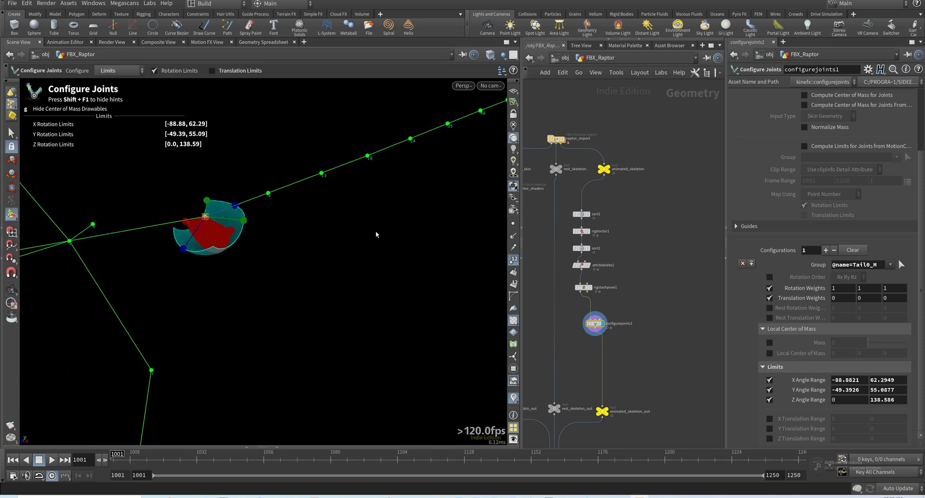
mouse_move(237, 193)
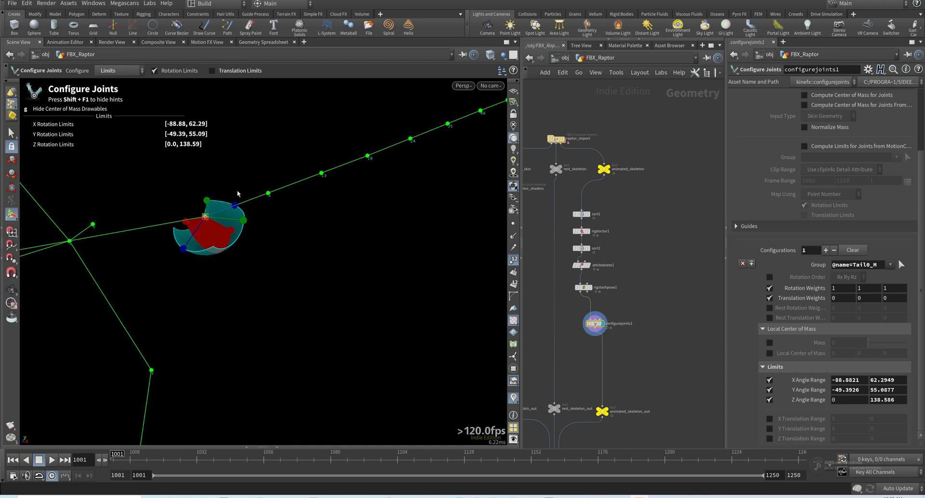
mouse_move(245, 190)
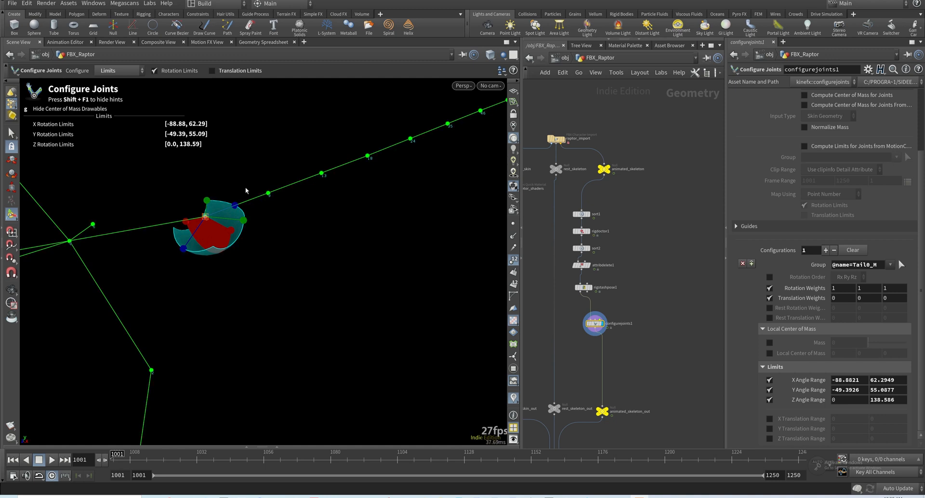
mouse_move(241, 200)
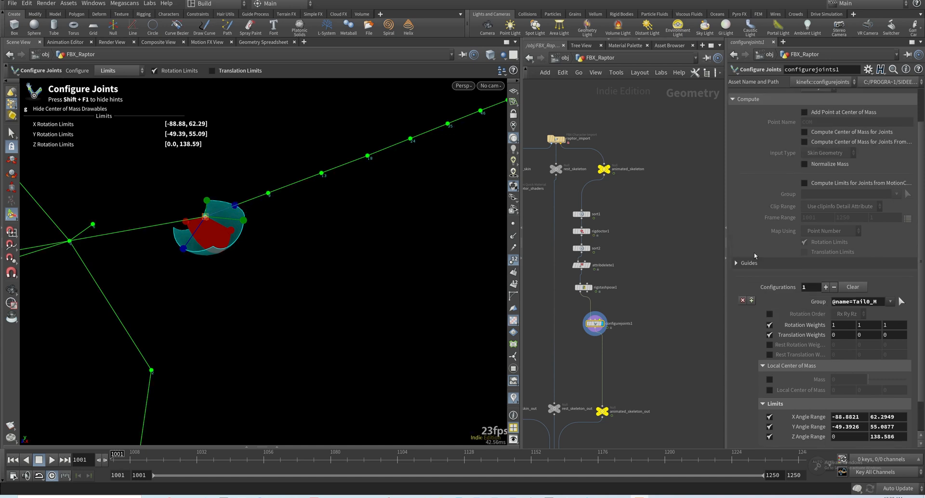
left_click(851, 286)
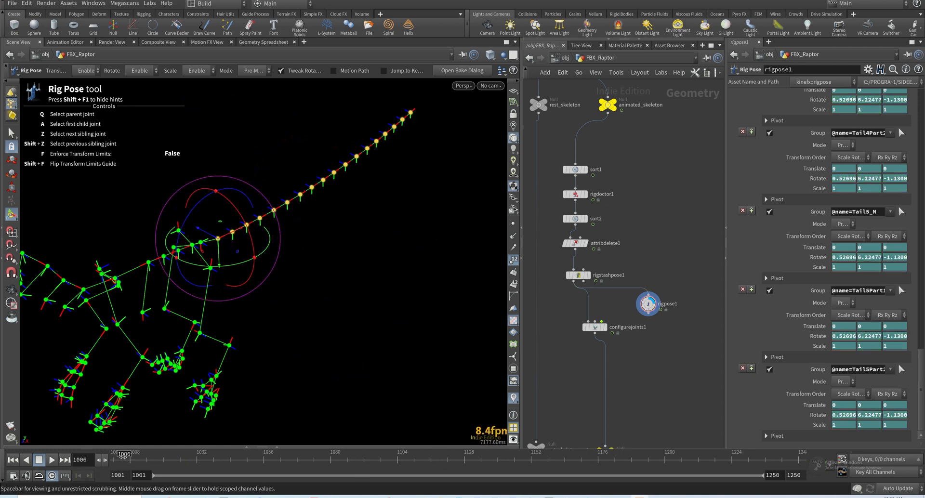
Rotate the tail joints in two passes to bend the tail into a wave
left_click_drag(123, 454, 186, 455)
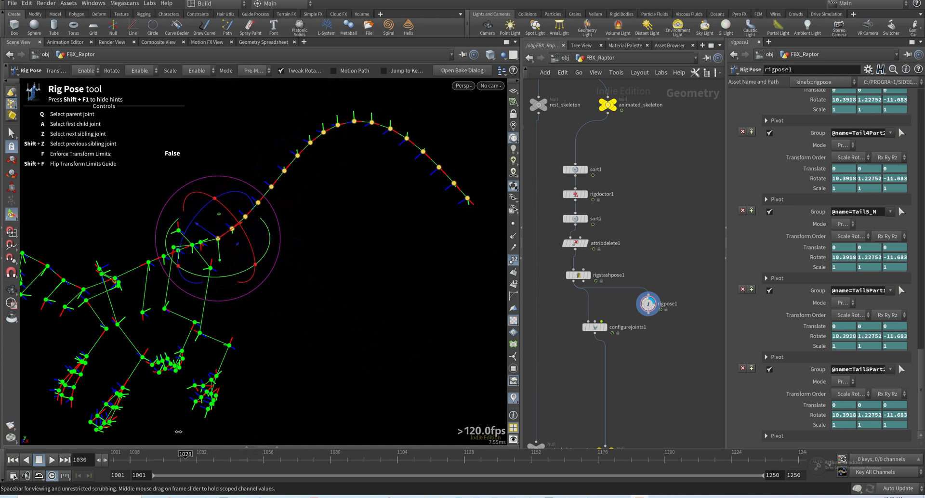
left_click_drag(186, 454, 265, 453)
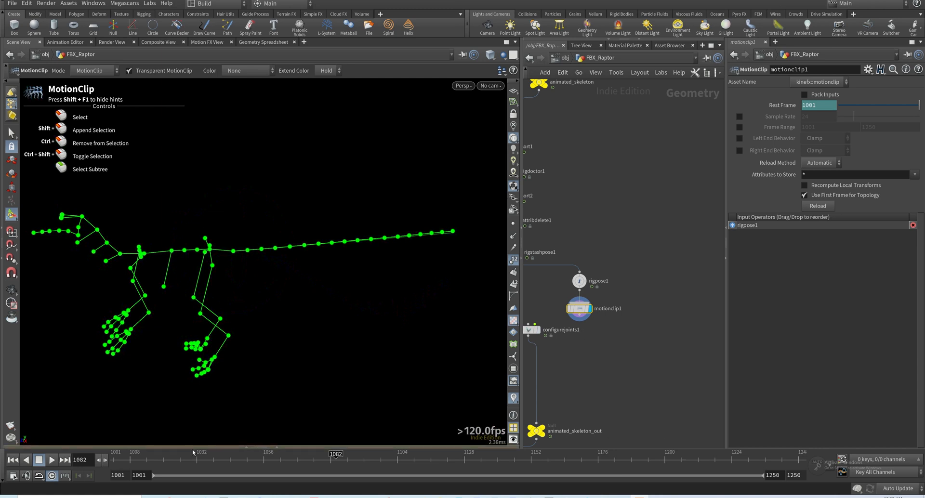
Enable the 1001–1250 frame range on MotionClip and reload it to capture the tail motion
left_click(740, 127)
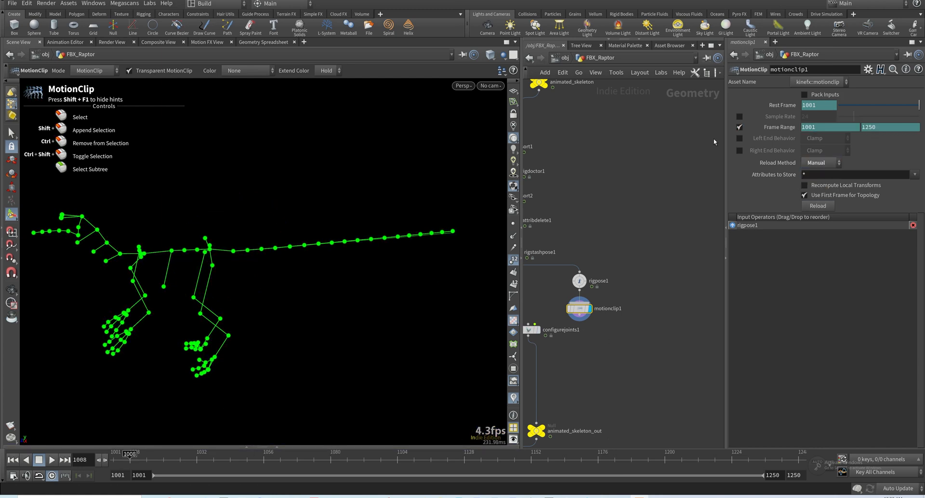
left_click(739, 138)
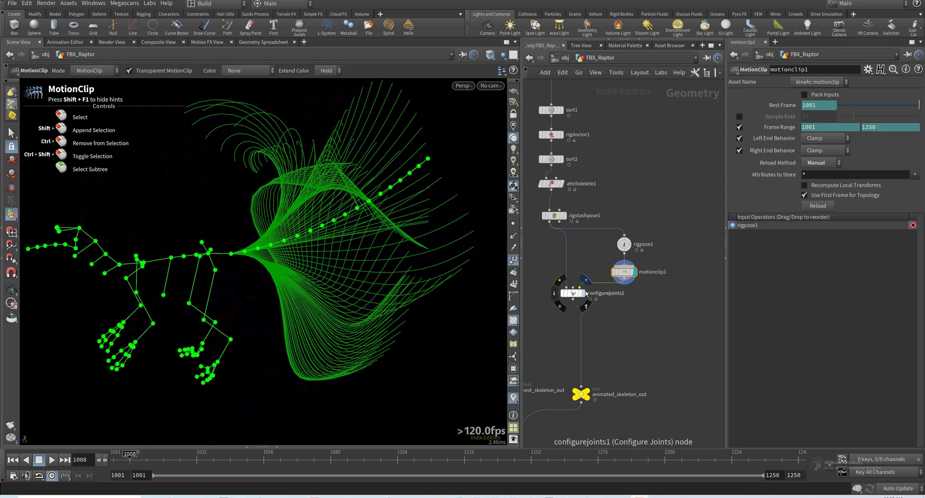
left_click(570, 293)
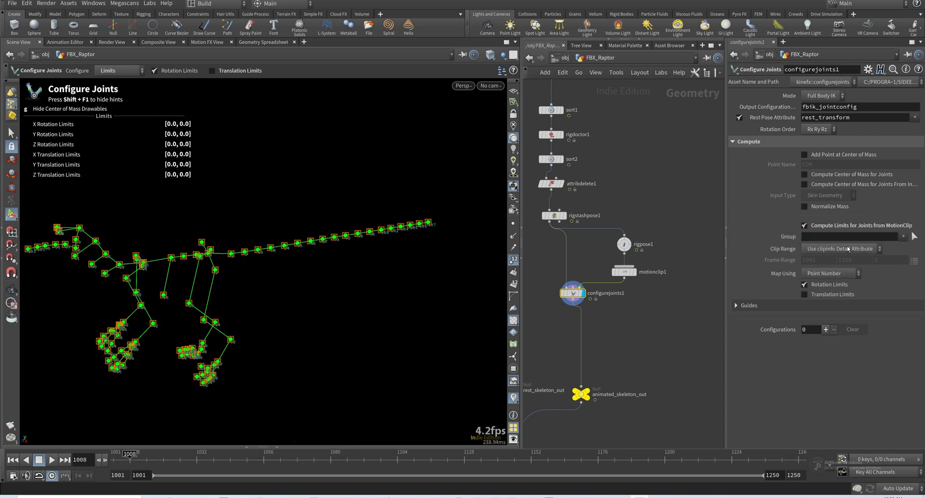
Set Configure Joints to map clip joints by the name attribute when computing limits
left_click(830, 273)
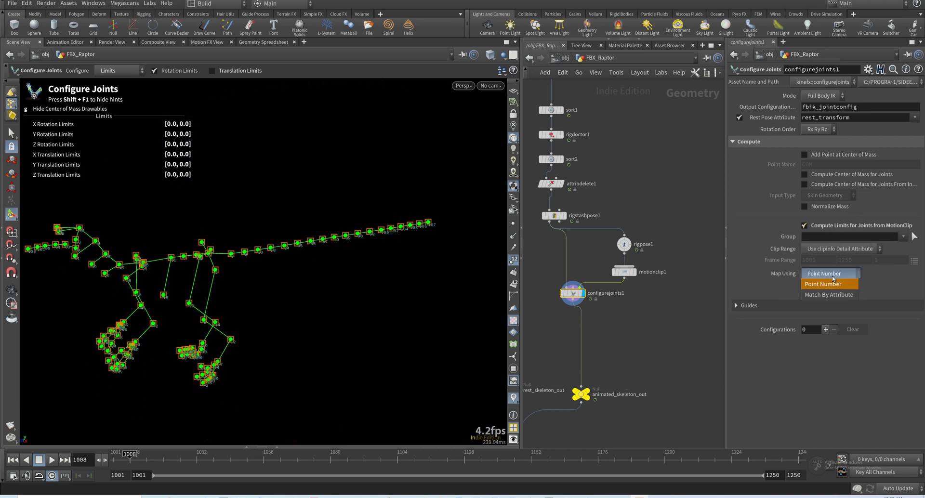
left_click(828, 293)
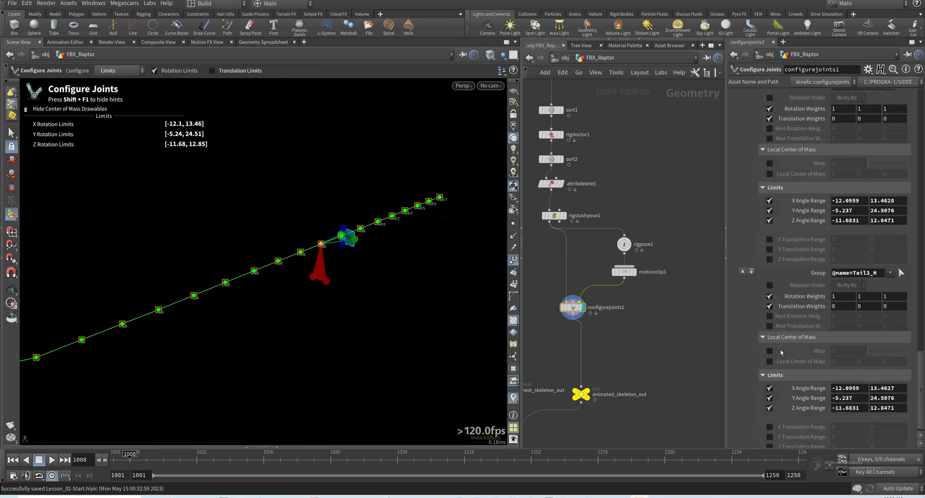
scroll("up", 3)
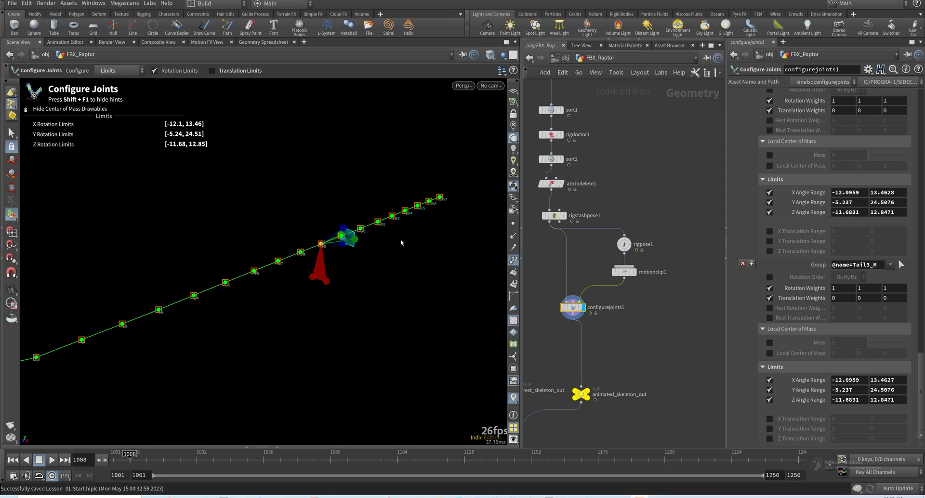
mouse_move(647, 255)
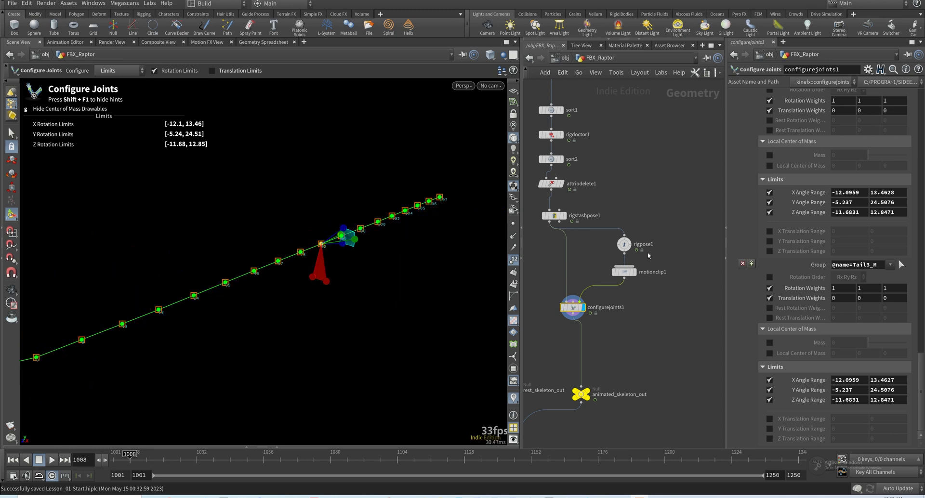
scroll("down", 3)
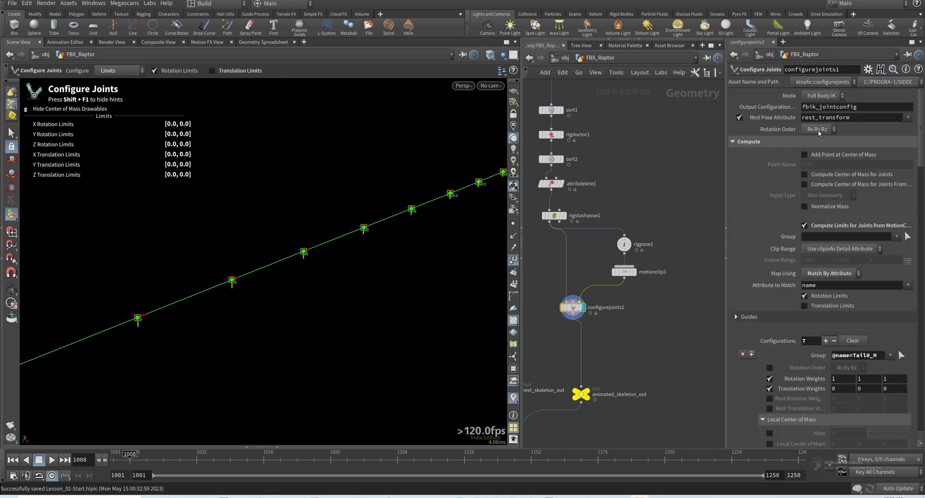
mouse_move(393, 249)
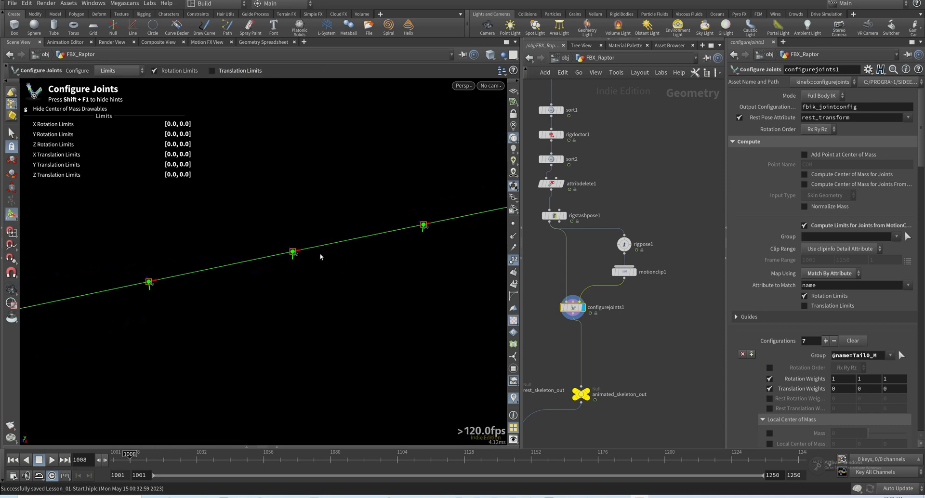
mouse_move(291, 255)
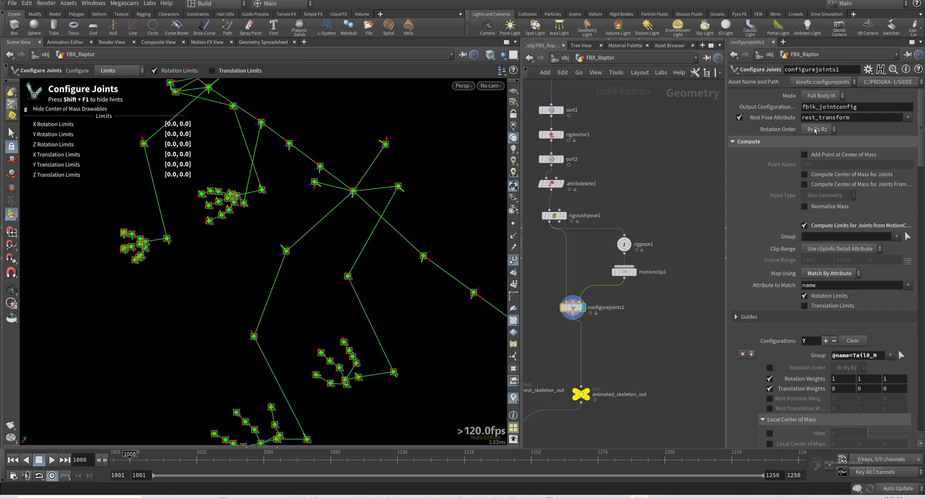
mouse_move(831, 396)
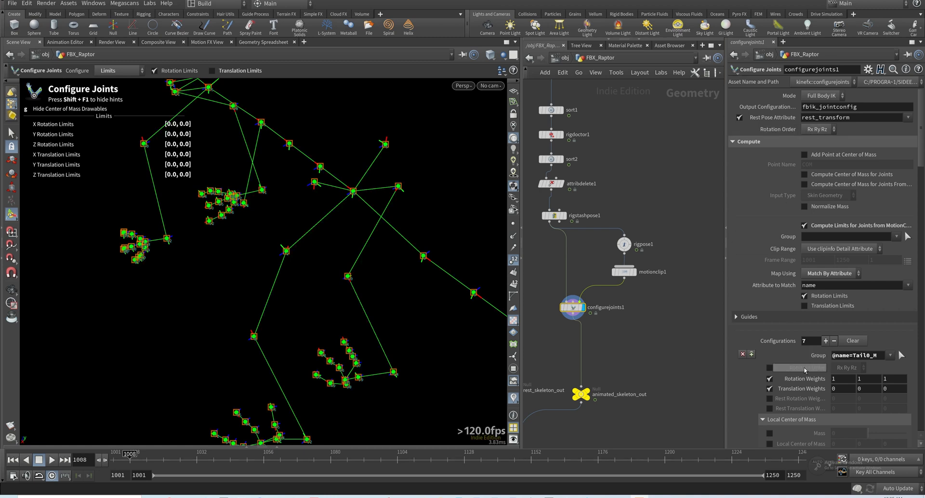
Scroll through Configure Joints parameters to inspect the computed tail rotation limits
scroll("down", 3)
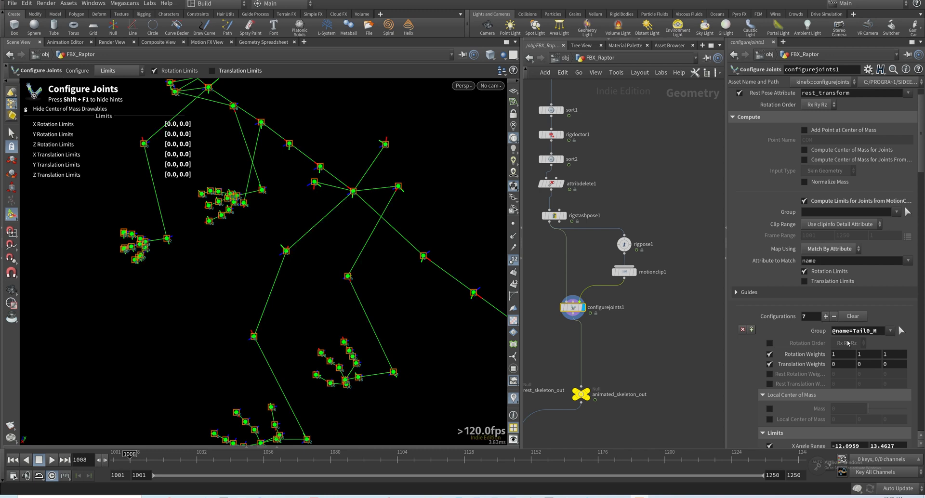
scroll("down", 3)
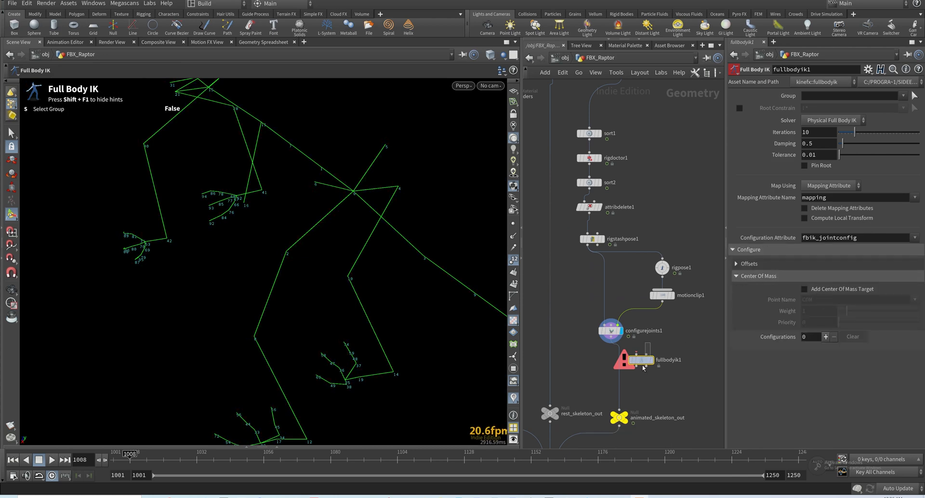
left_click(610, 330)
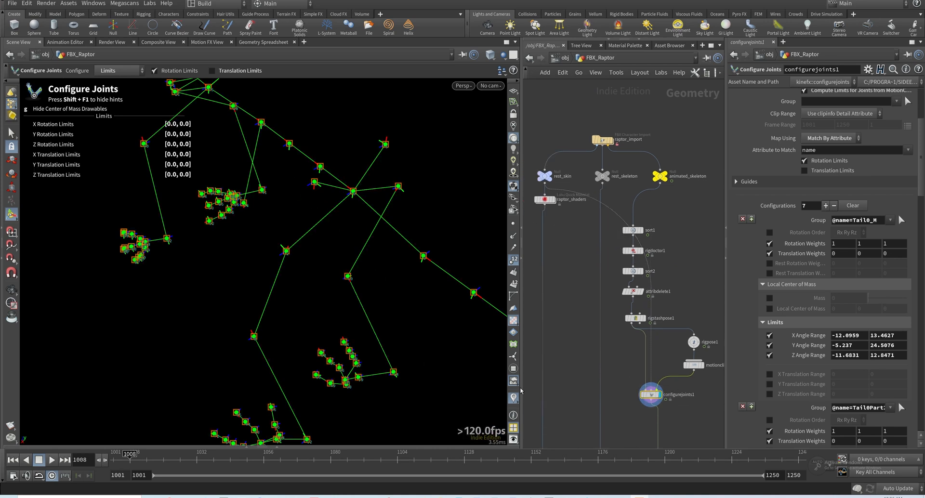
mouse_move(635, 369)
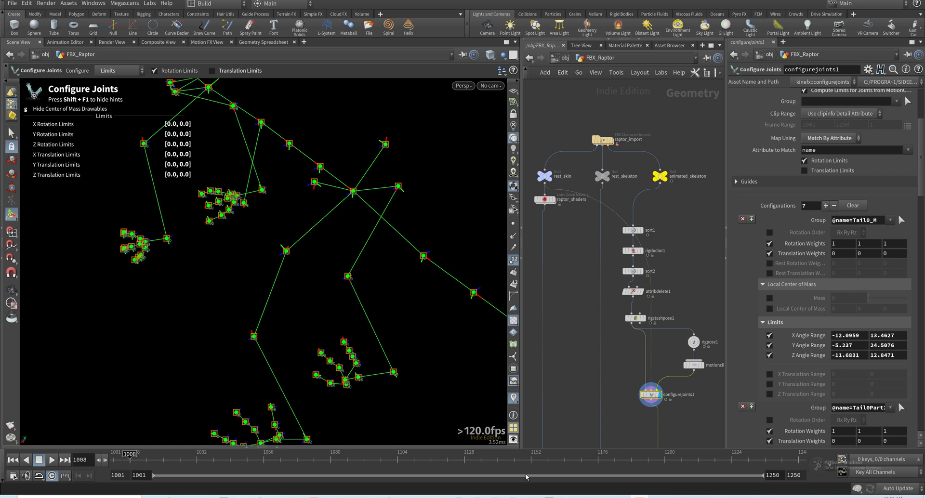
mouse_move(655, 360)
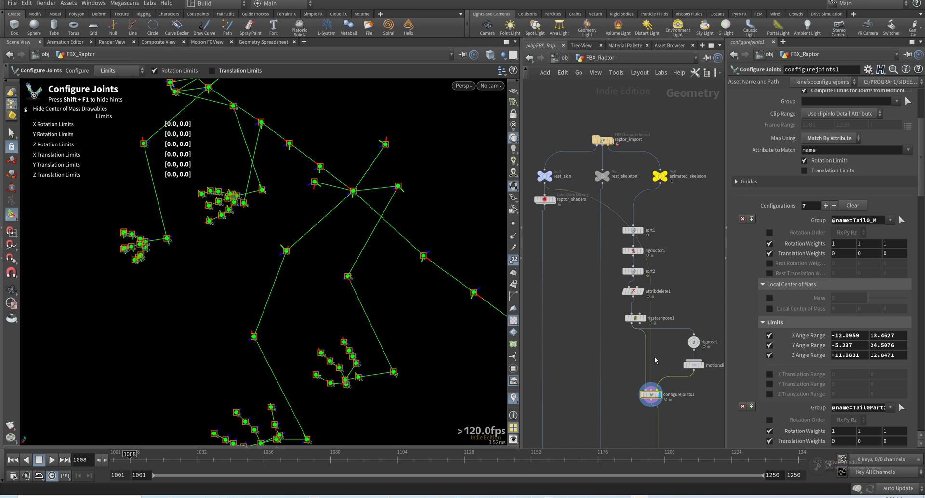
mouse_move(716, 401)
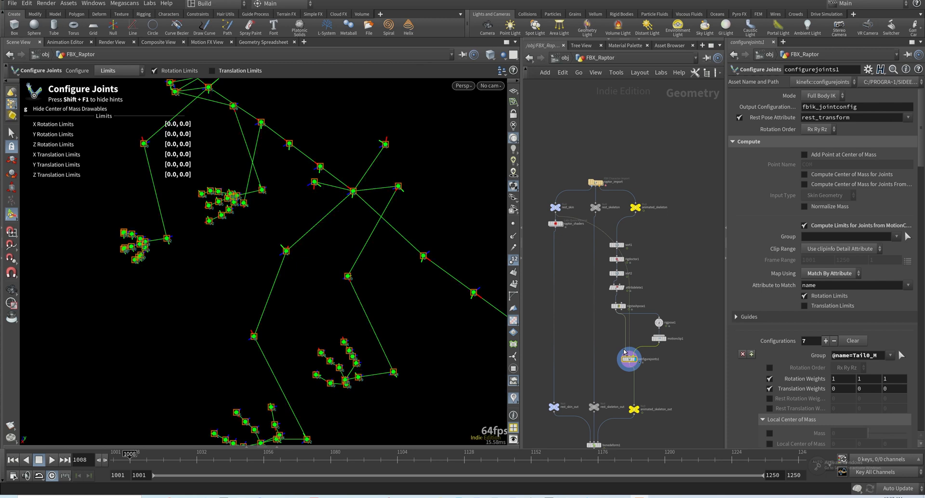
Inspect rigstashpose1 and select the downstream chain of skeleton processing nodes
left_click(554, 206)
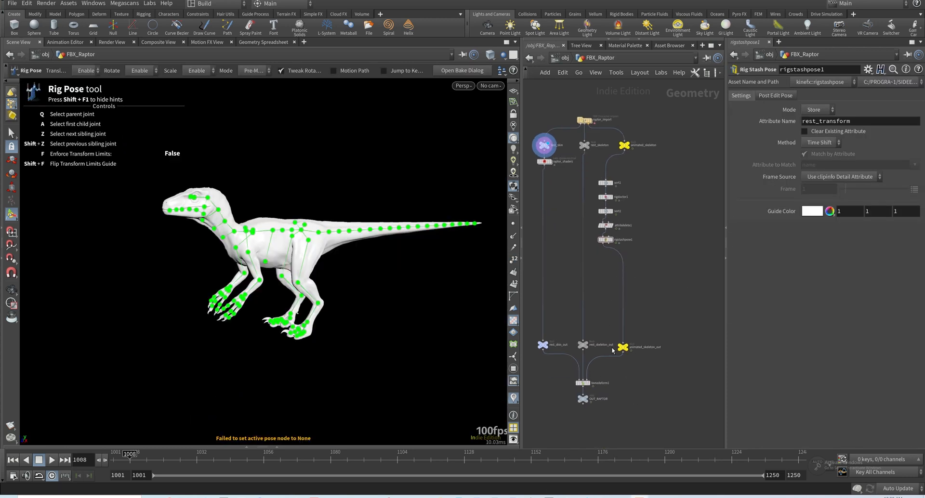
left_click(624, 170)
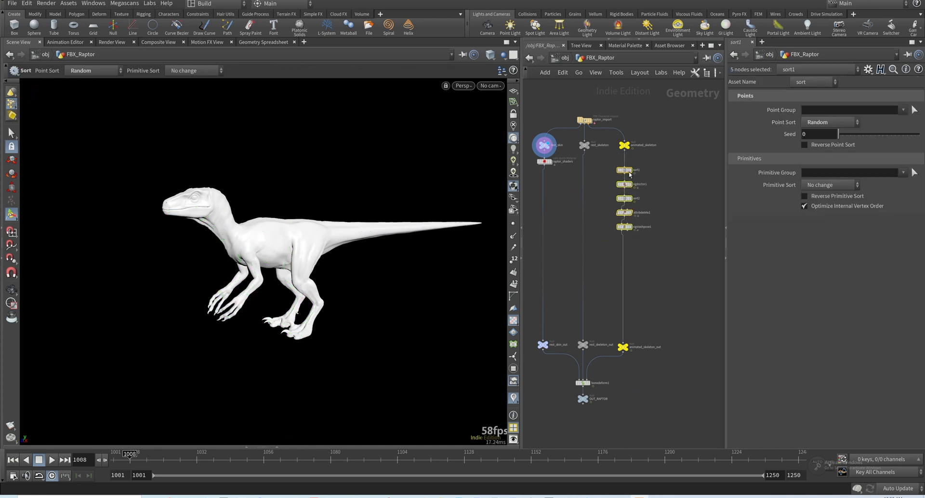
left_click(623, 226)
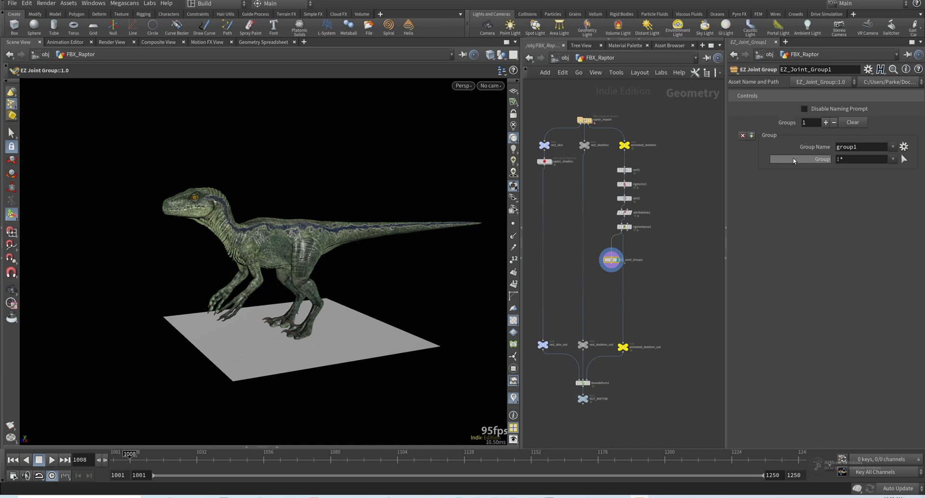
Start picking joints for group1 and hide all objects except the skeleton
left_click(825, 122)
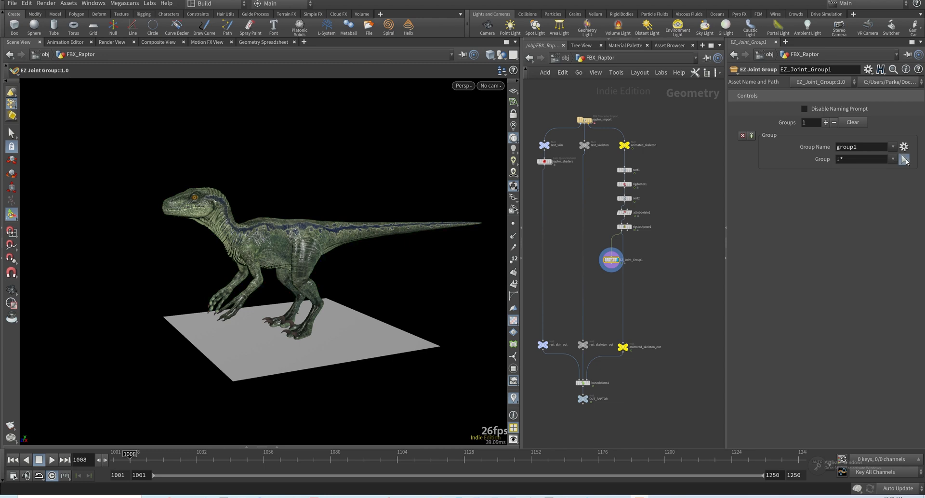
left_click(904, 159)
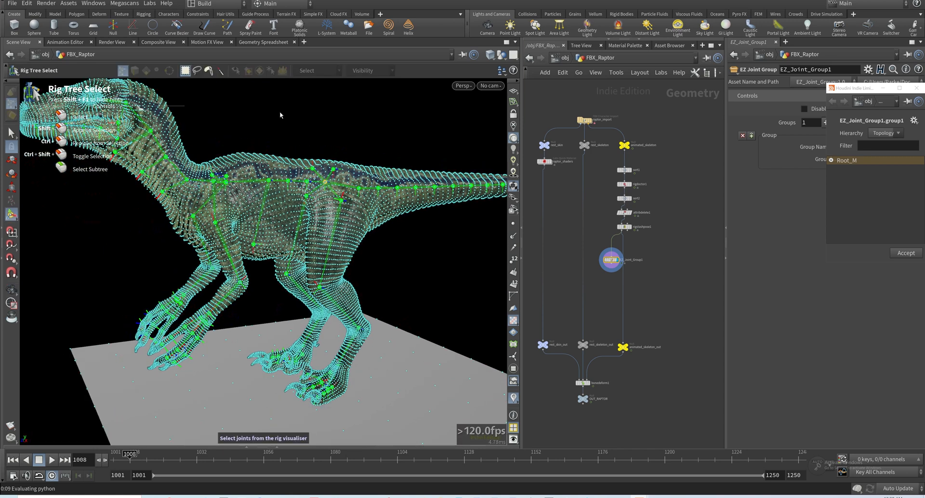
left_click(502, 55)
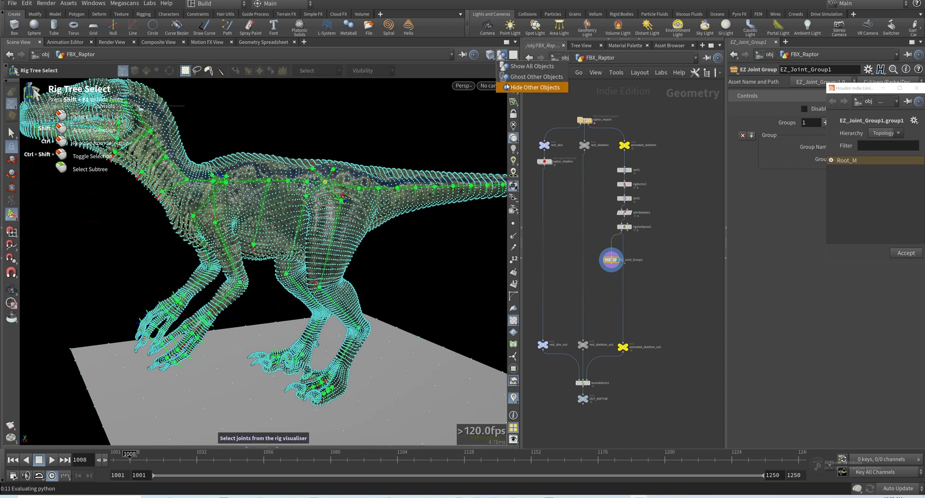
left_click(531, 86)
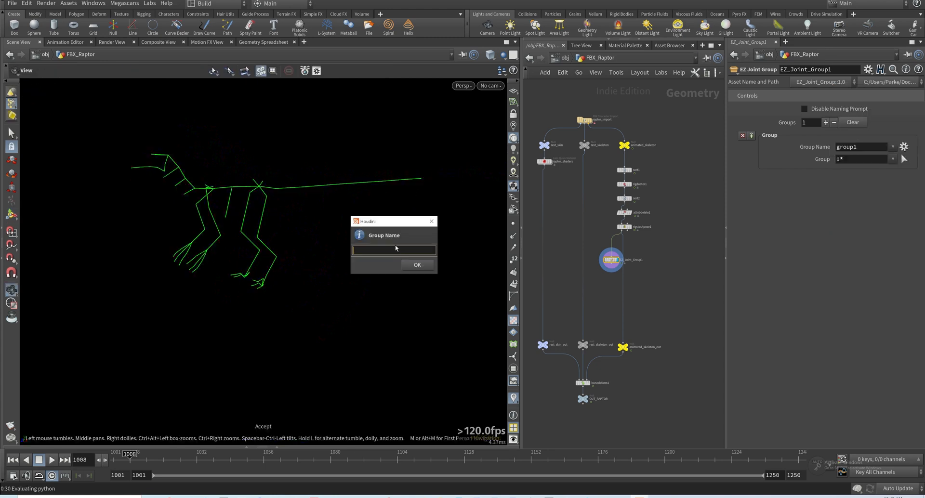
Confirm the FBIK, tail, tongue and spine group names, then start the neck group
left_click(417, 265)
type("tail")
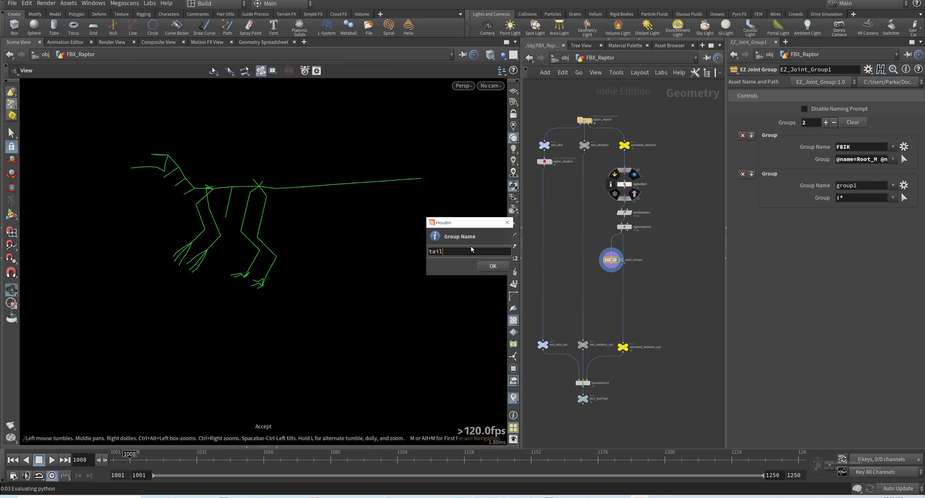
left_click(492, 265)
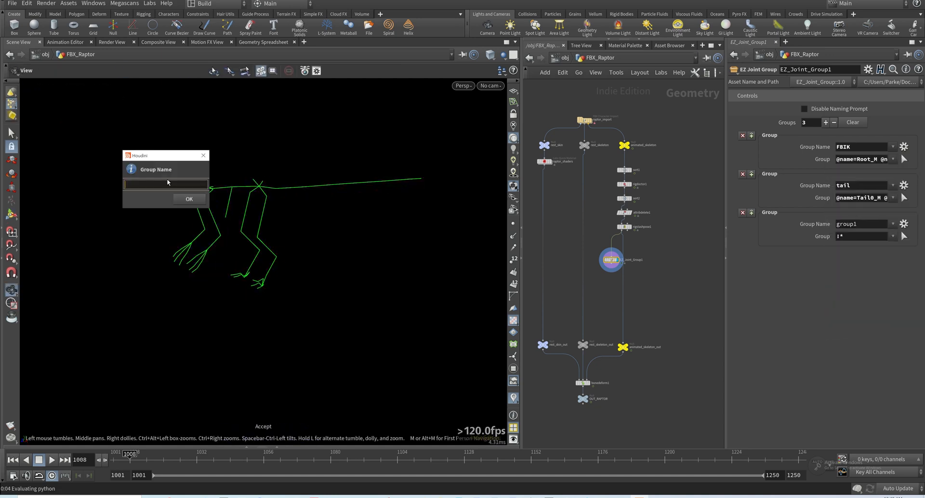
left_click(189, 199)
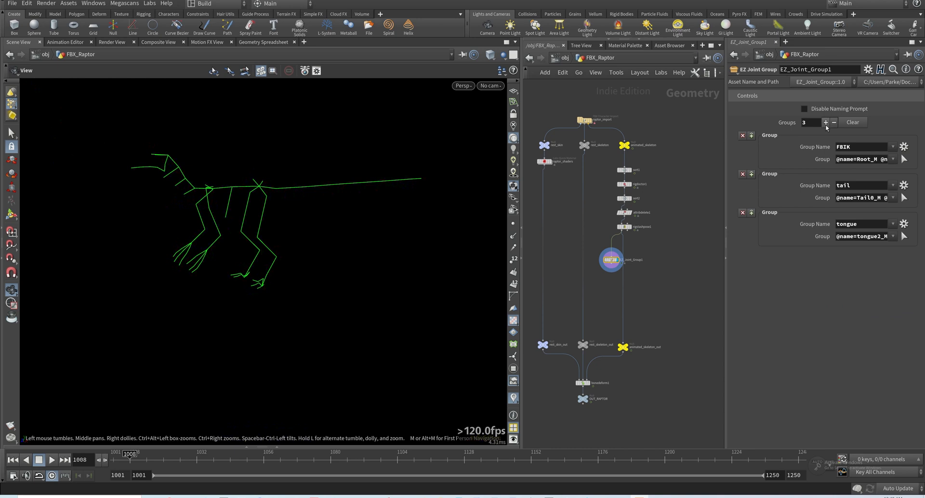
left_click(825, 122)
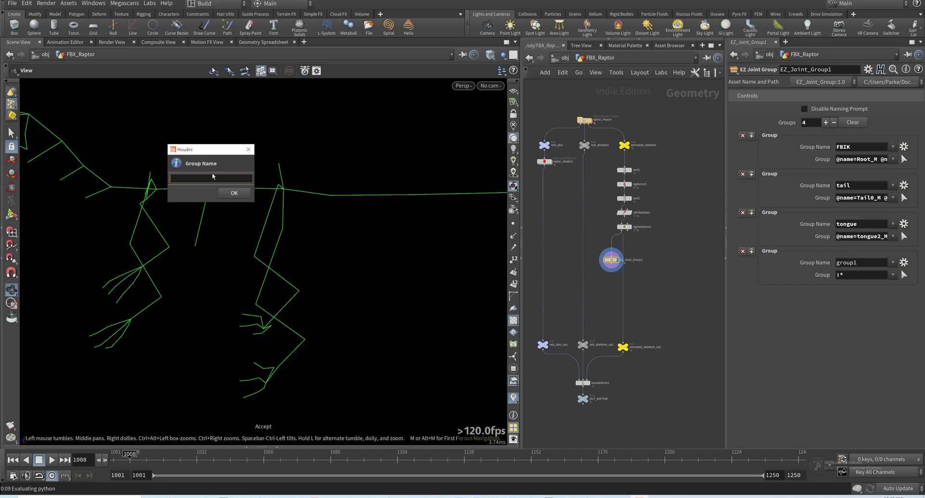
left_click(233, 193)
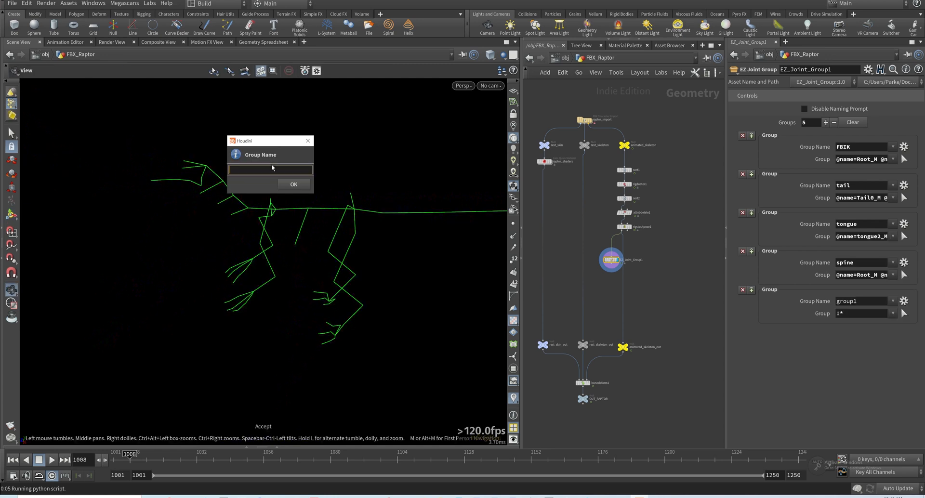
left_click(293, 184)
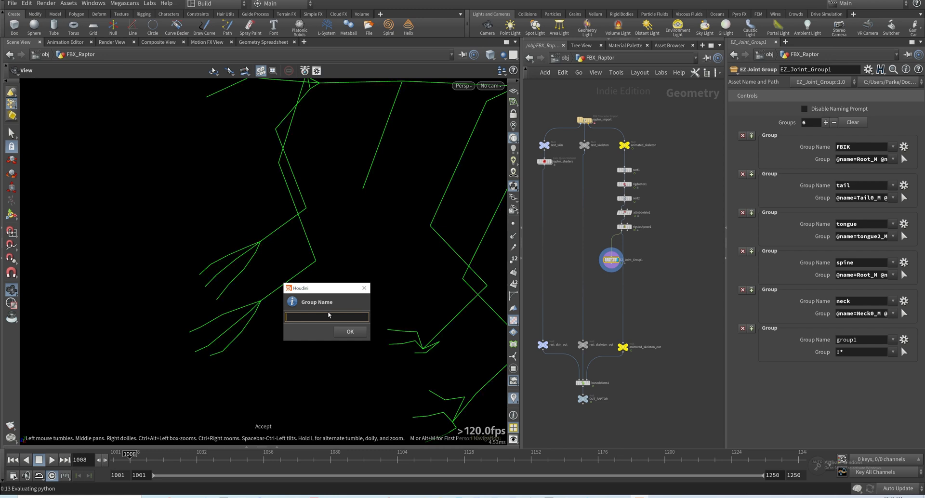
Name and confirm tiphands, then add tipfeet, rootfeet and knee joint groups
type("tiphand")
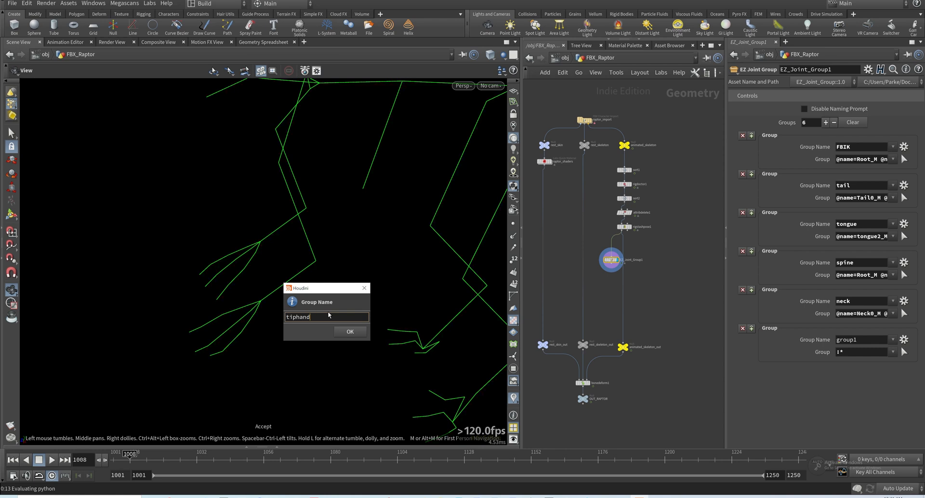
left_click(350, 331)
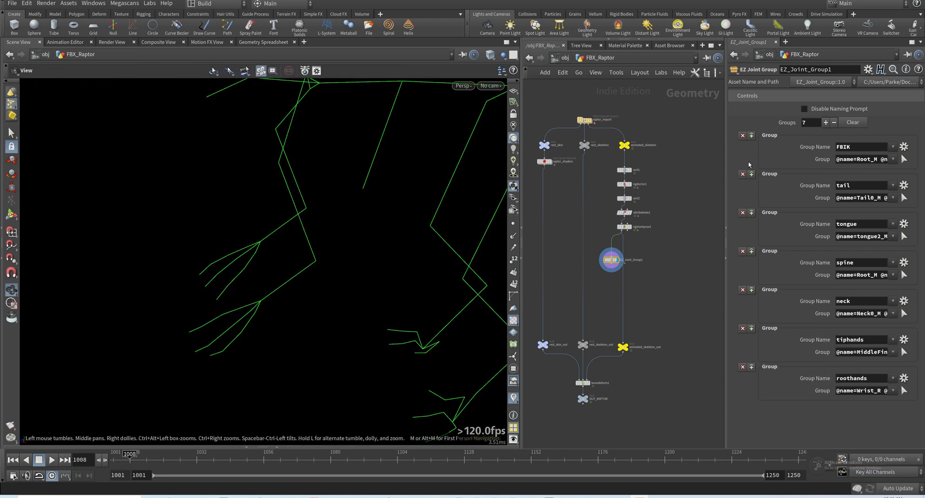
left_click(827, 123)
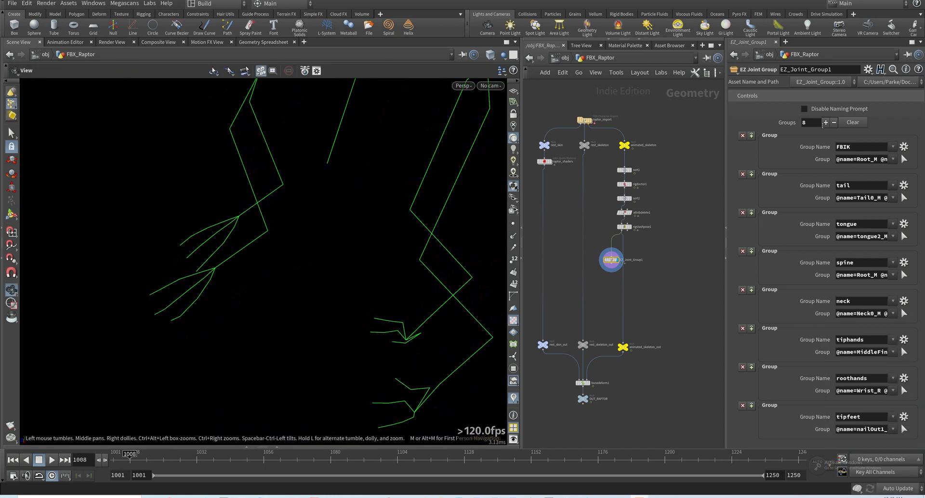
left_click(826, 122)
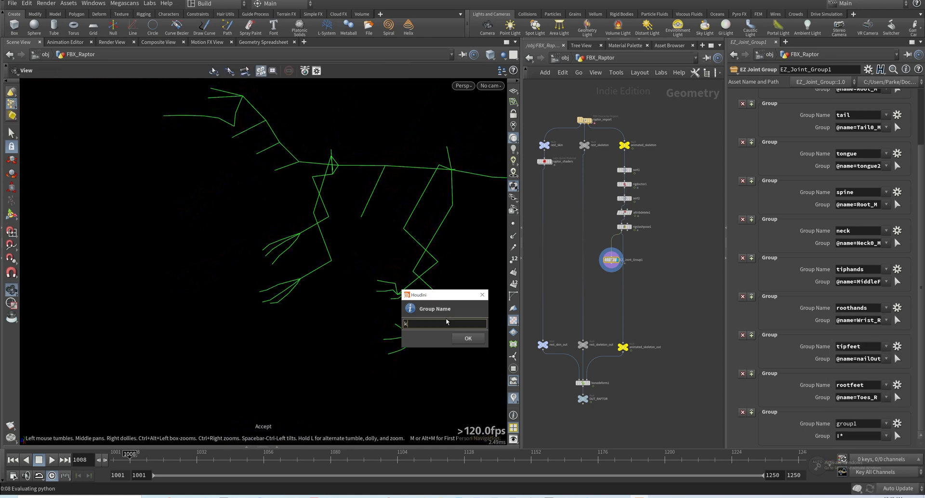
type("knee")
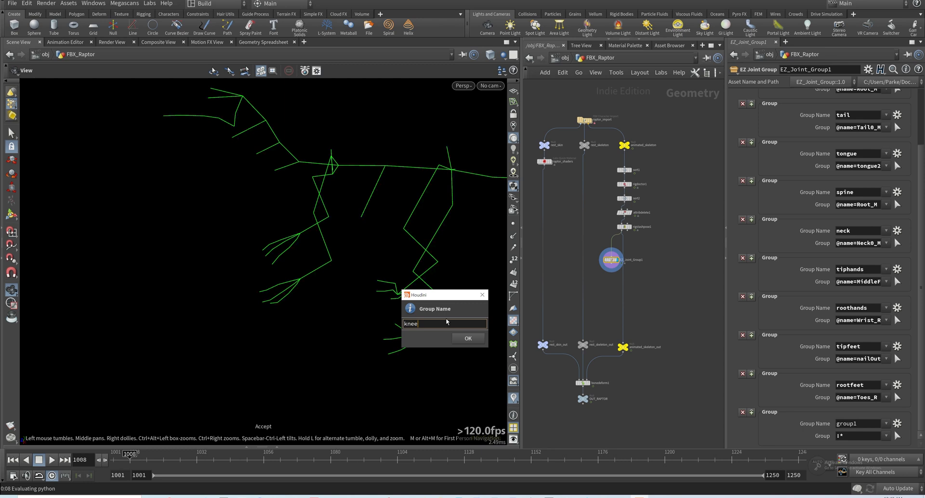
left_click(468, 338)
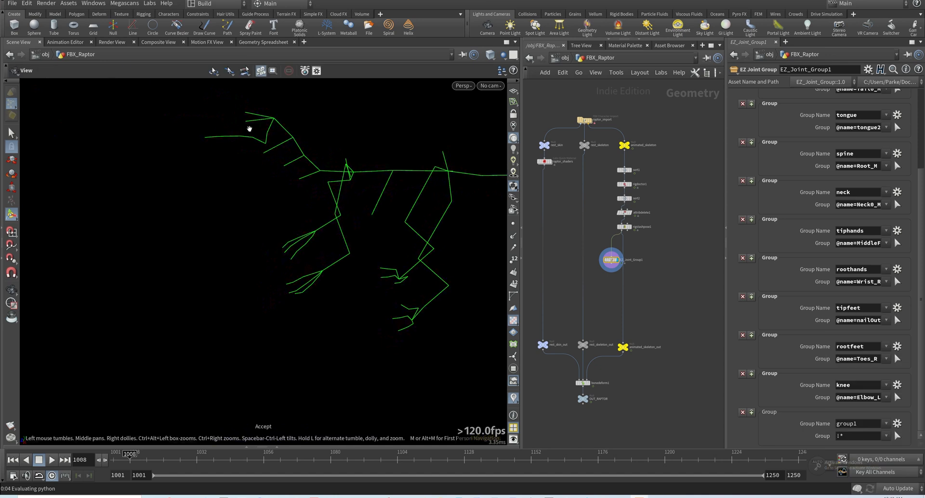
Scroll the EZ Joint Group parameter list down to the next group's entry
scroll("down", 3)
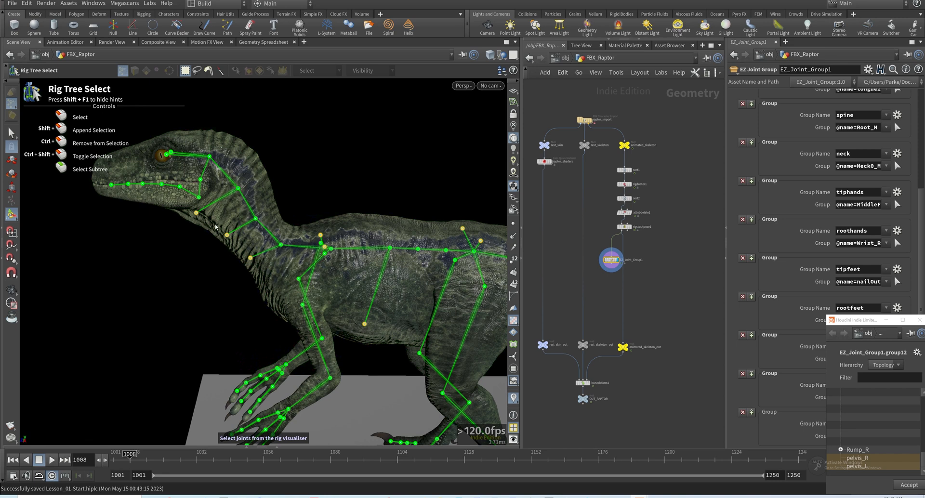
mouse_move(228, 231)
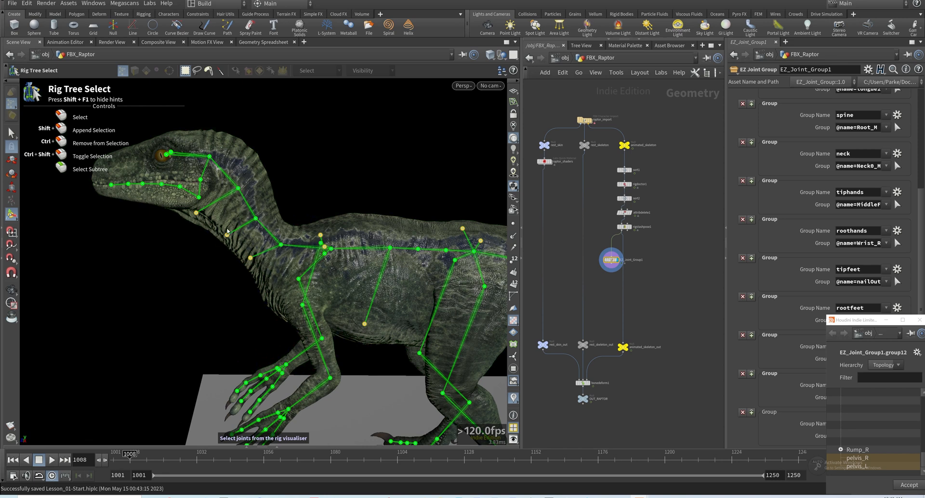
mouse_move(197, 215)
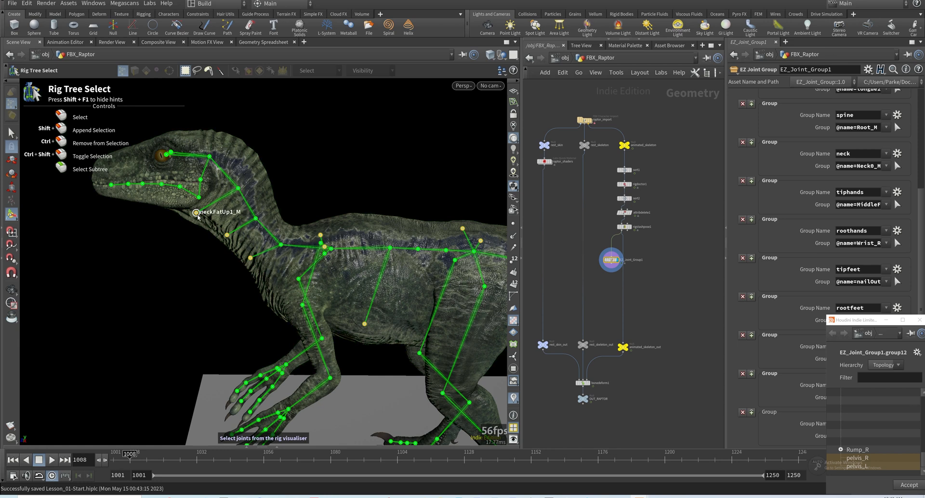